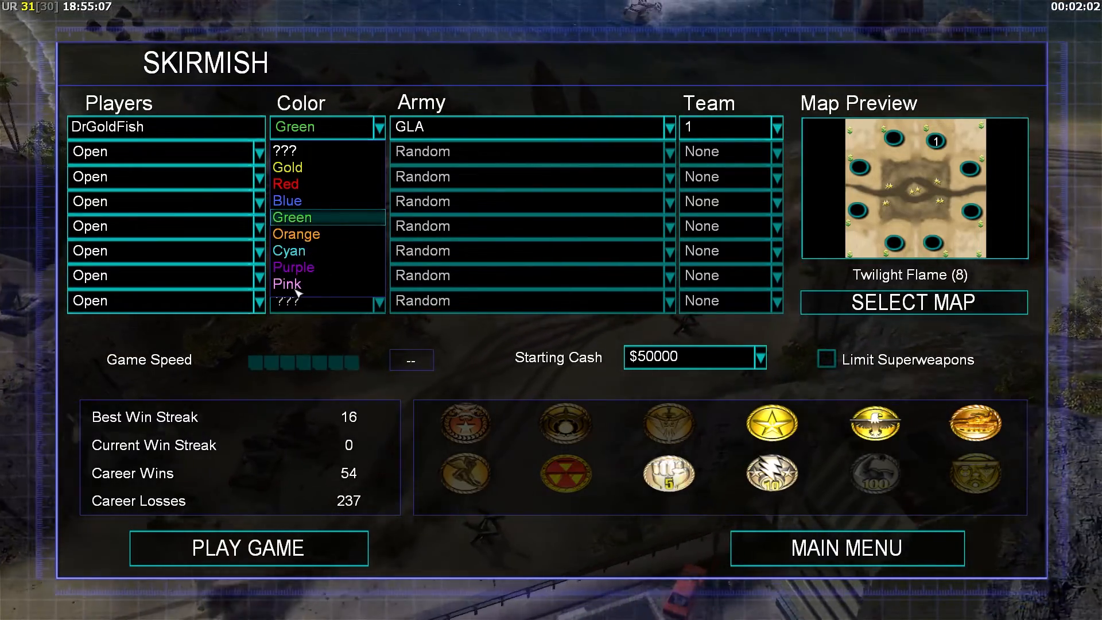
Step: Choose Pink as the skirmish player colour and return to the Zero Hour main menu
left_click(286, 284)
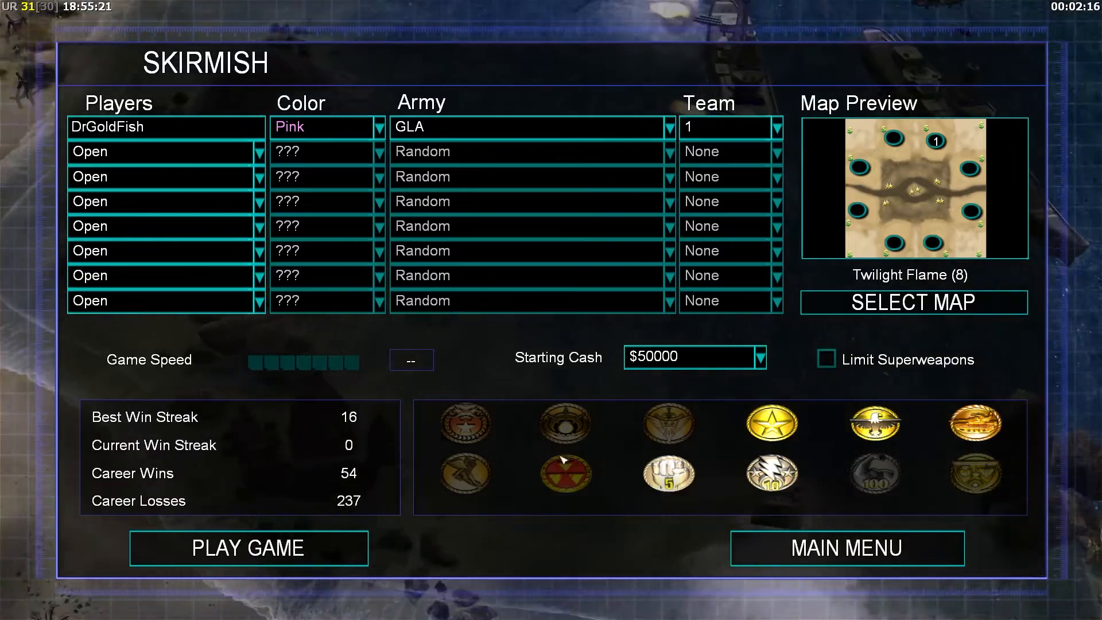
left_click(248, 548)
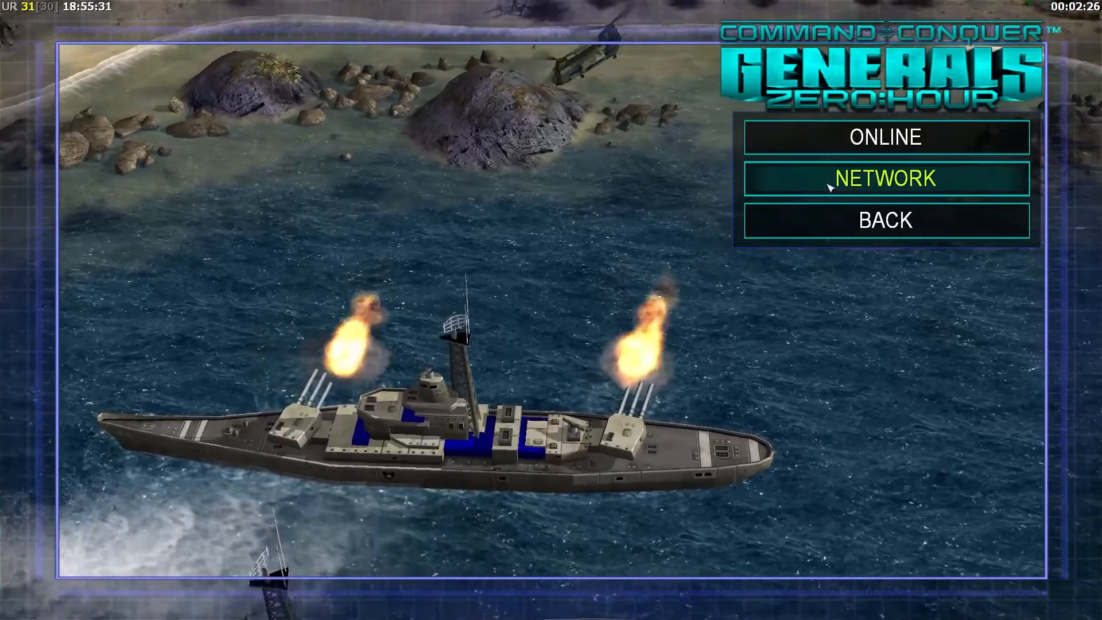
left_click(885, 219)
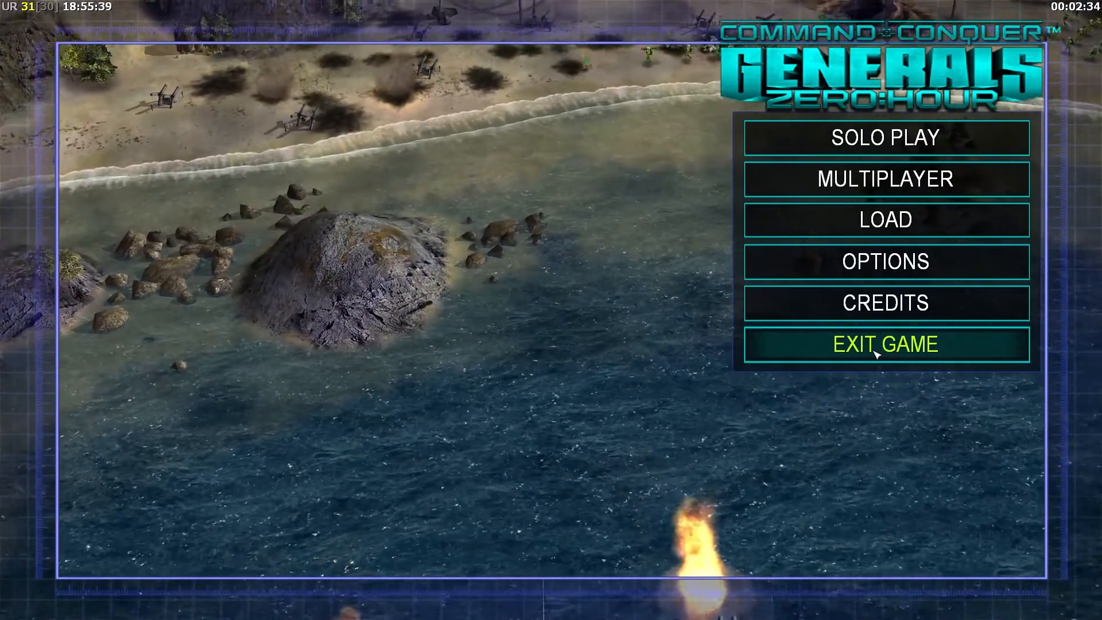
Step: Quit the game and browse C:\Program Files (x86)\Origin Games\Command and Conquer Generals Zero Hour
left_click(885, 344)
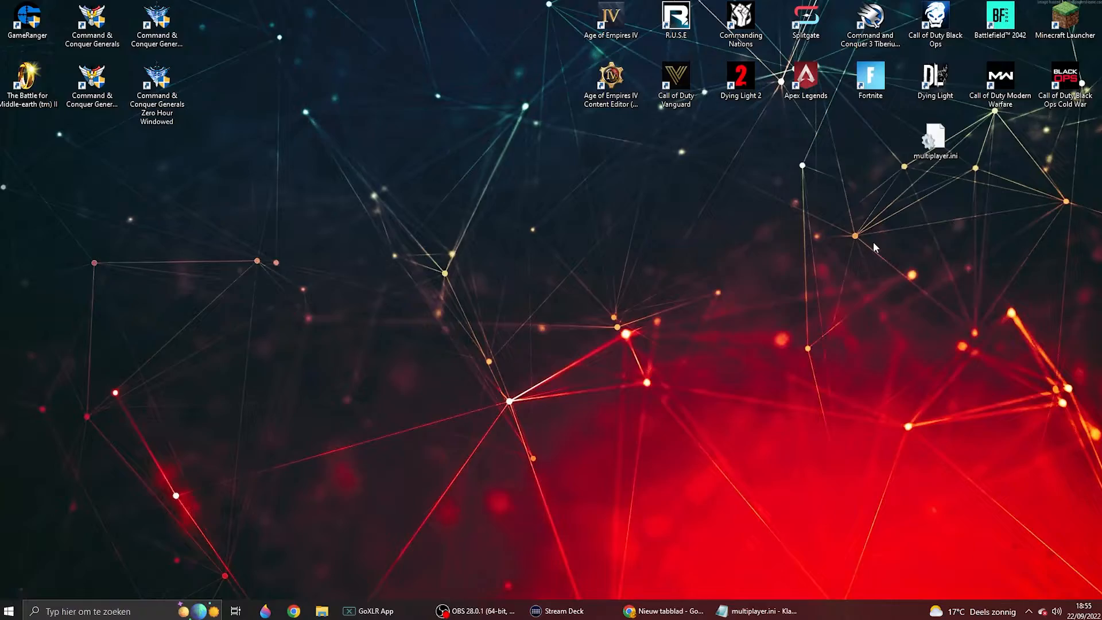
mouse_move(327, 572)
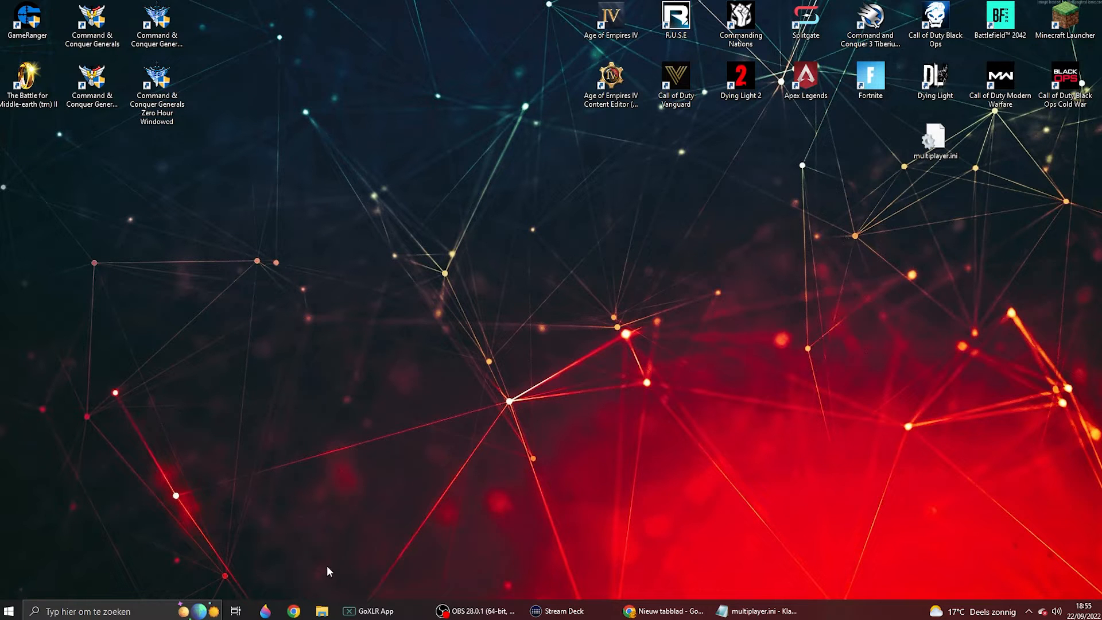
mouse_move(326, 582)
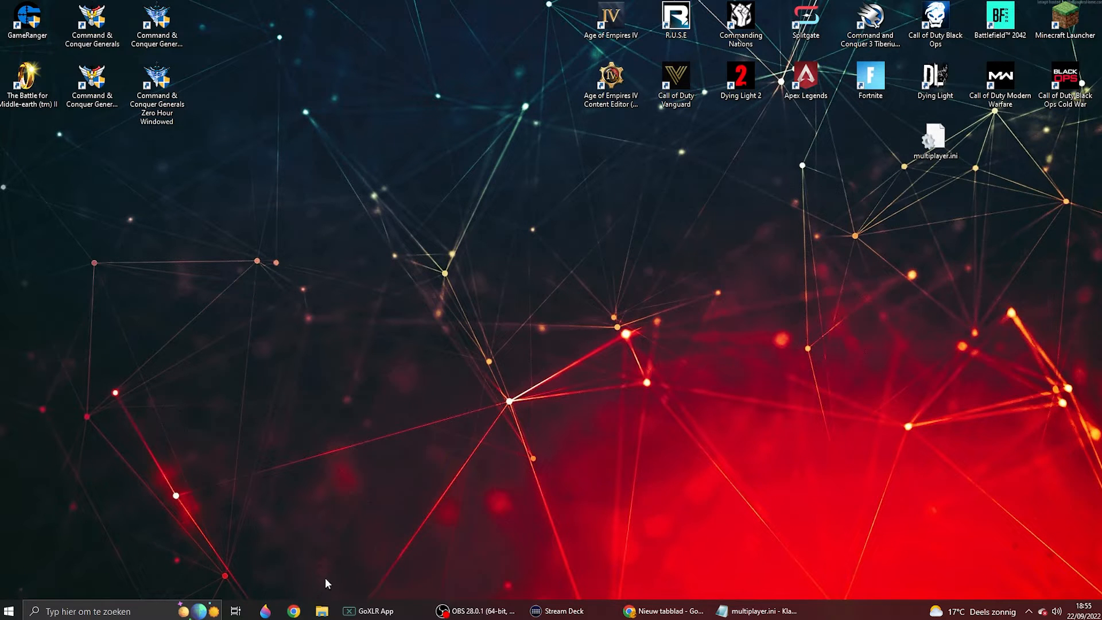
left_click(321, 609)
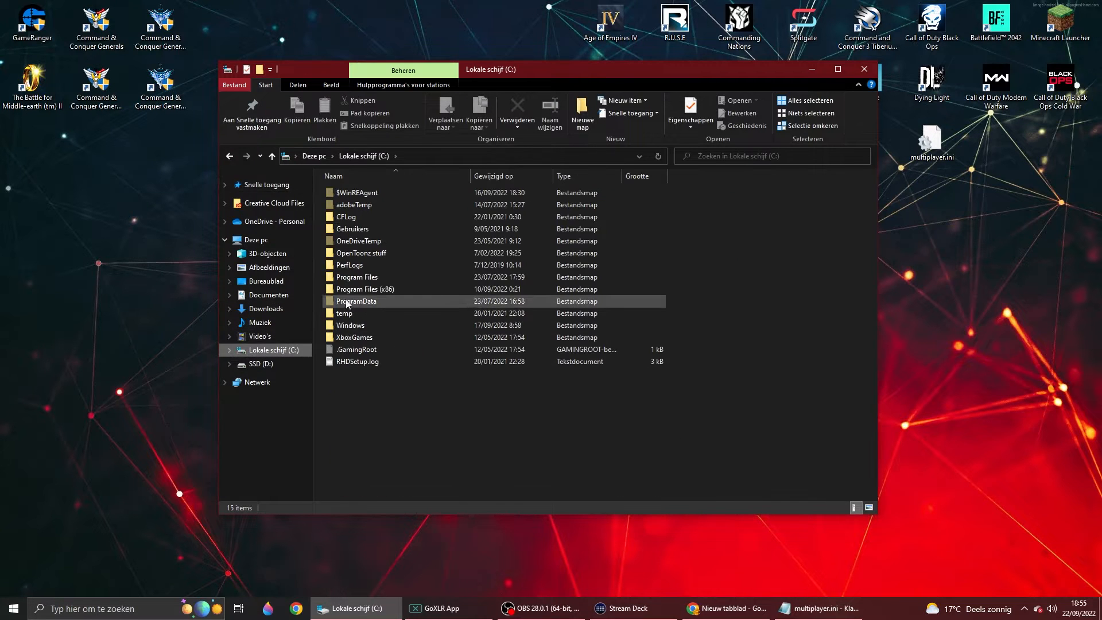
double_click(363, 289)
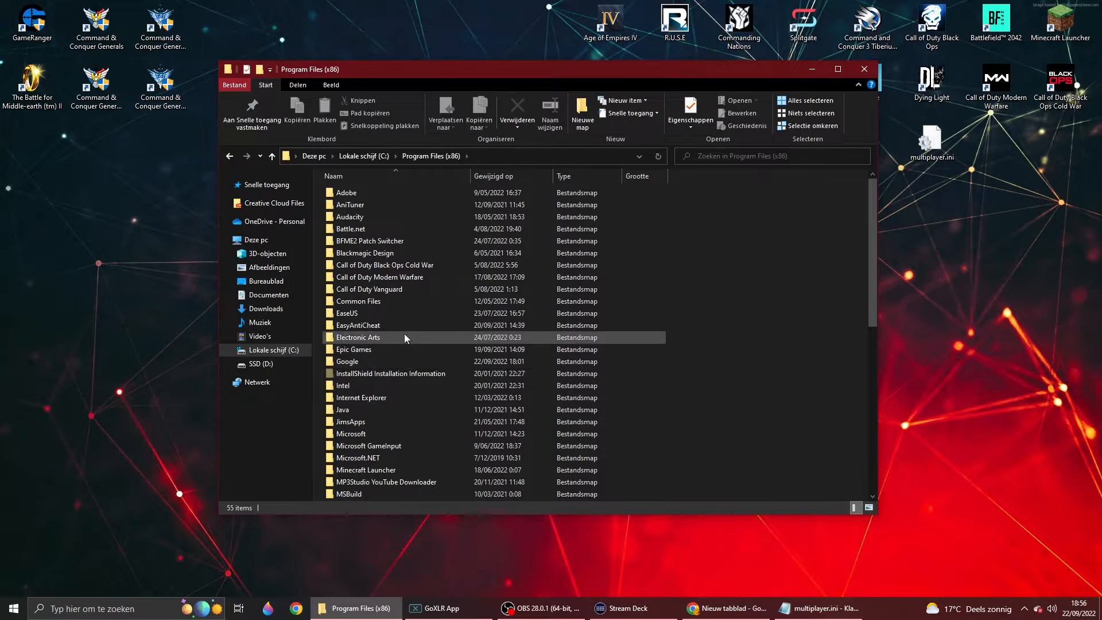
scroll("down", 3)
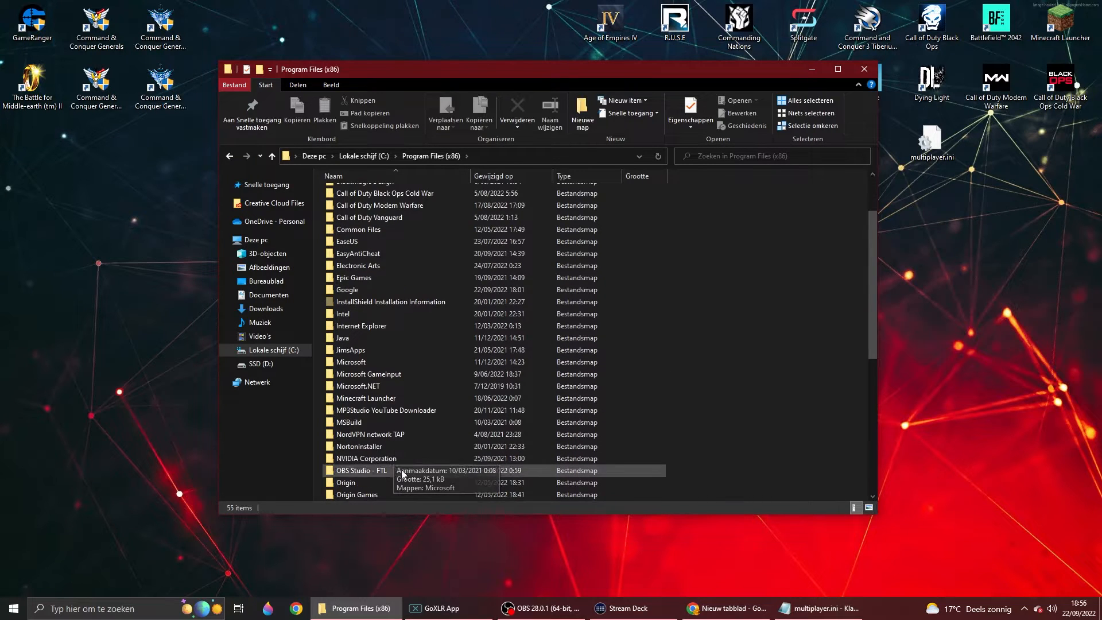
mouse_move(392, 501)
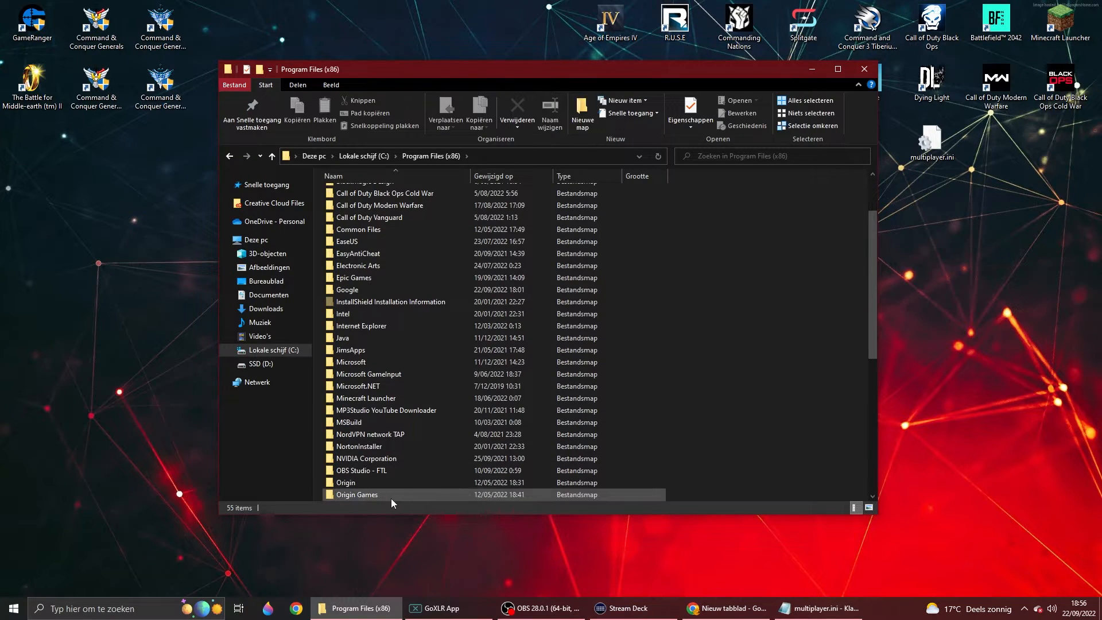
mouse_move(392, 494)
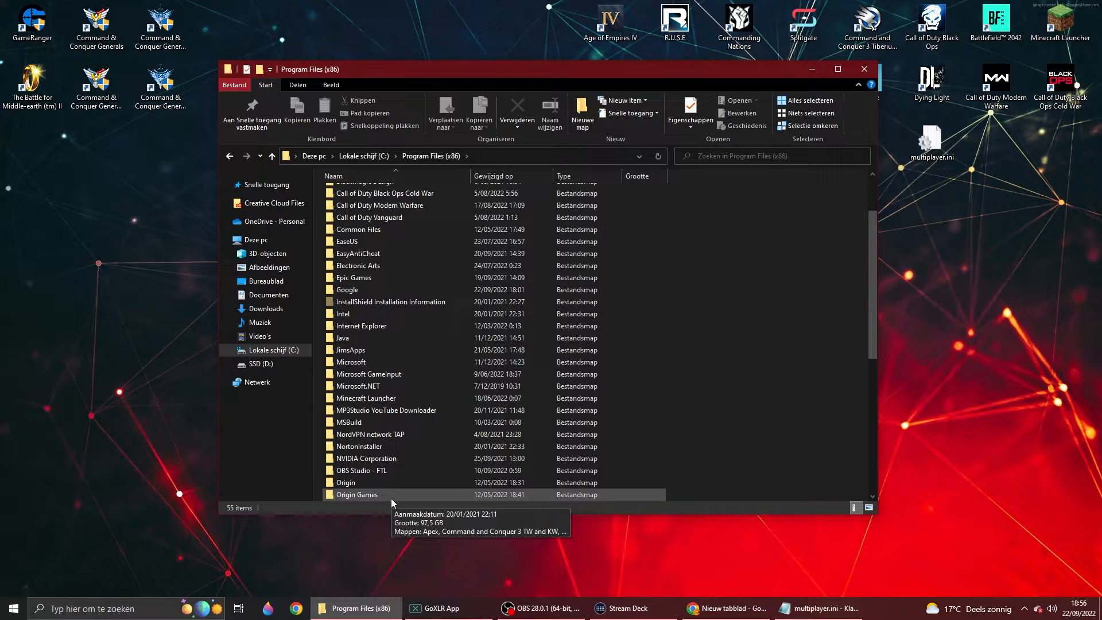
mouse_move(418, 482)
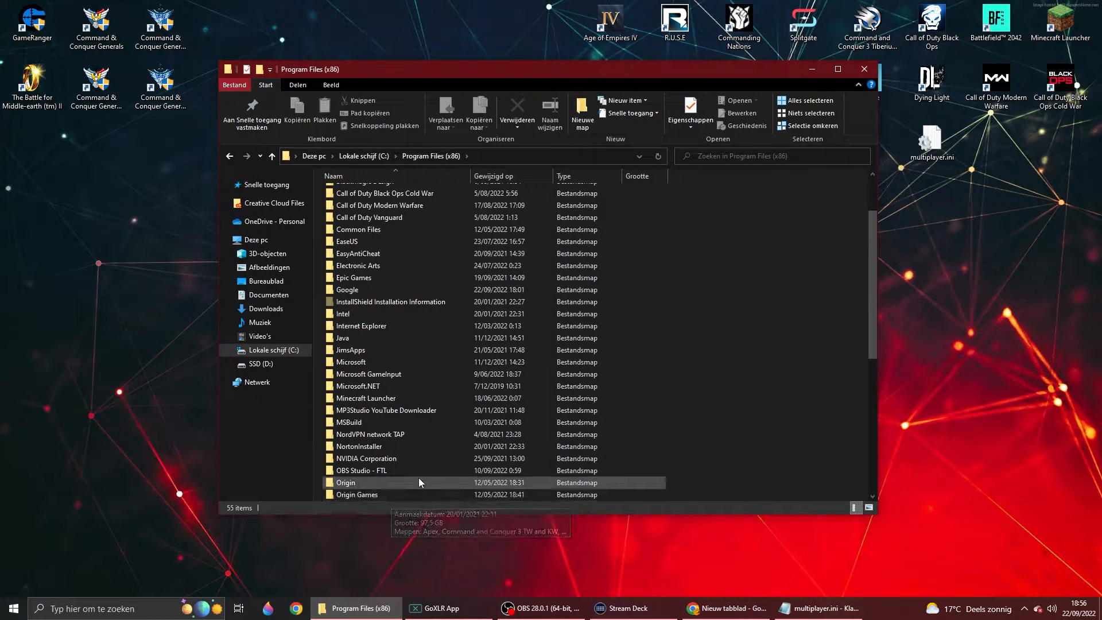
double_click(355, 494)
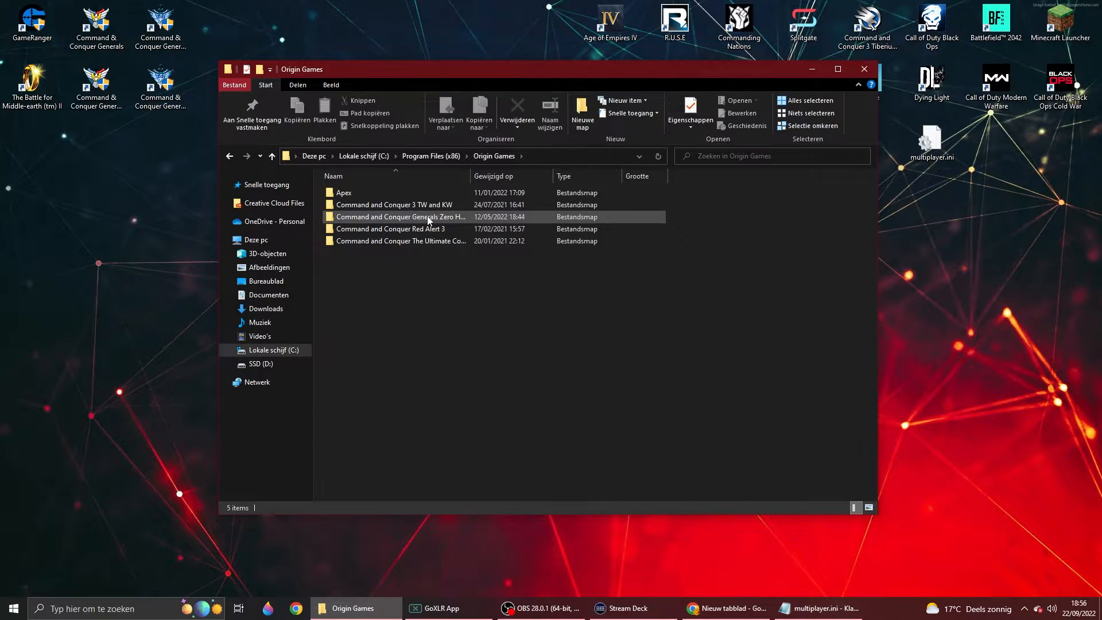
double_click(400, 217)
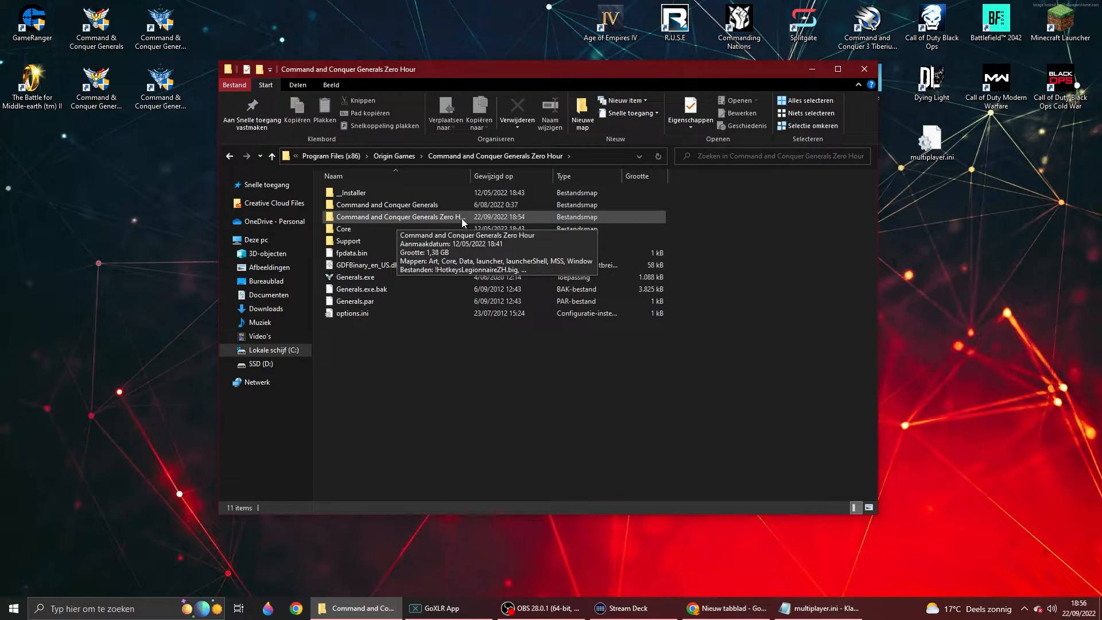
Step: Enter the inner game installation folder and create a new folder there
double_click(398, 217)
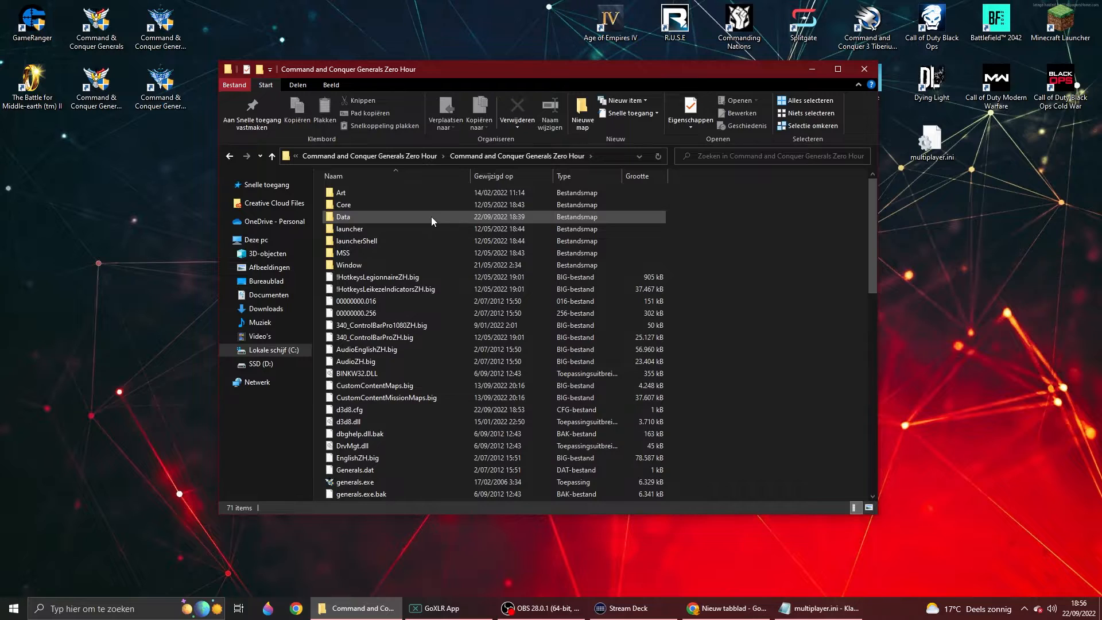
scroll("down", 3)
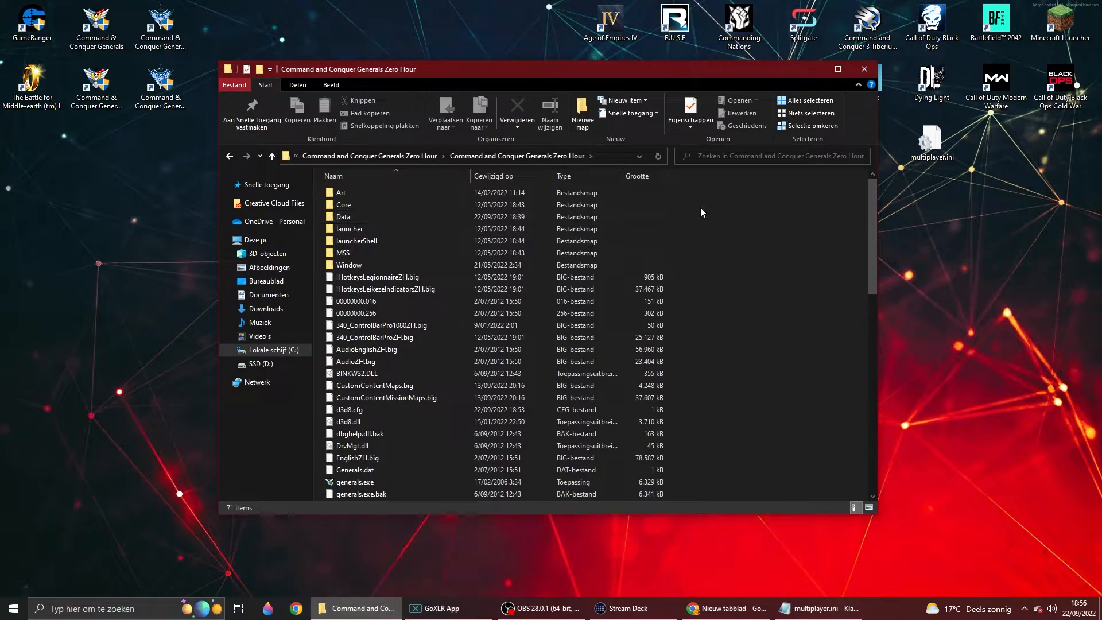
right_click(701, 211)
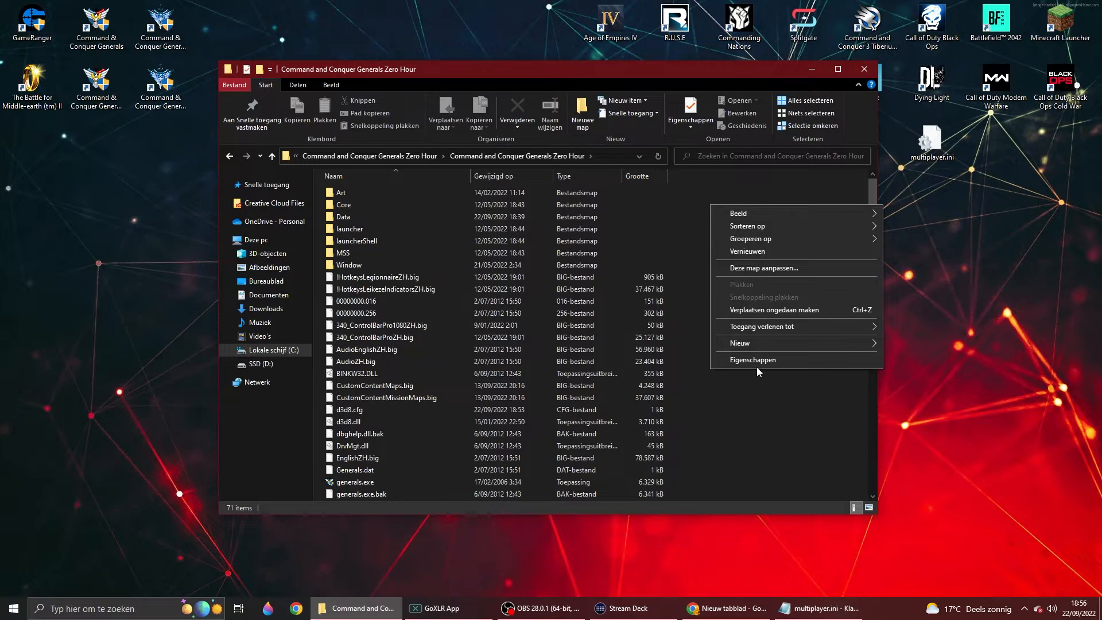
mouse_move(739, 343)
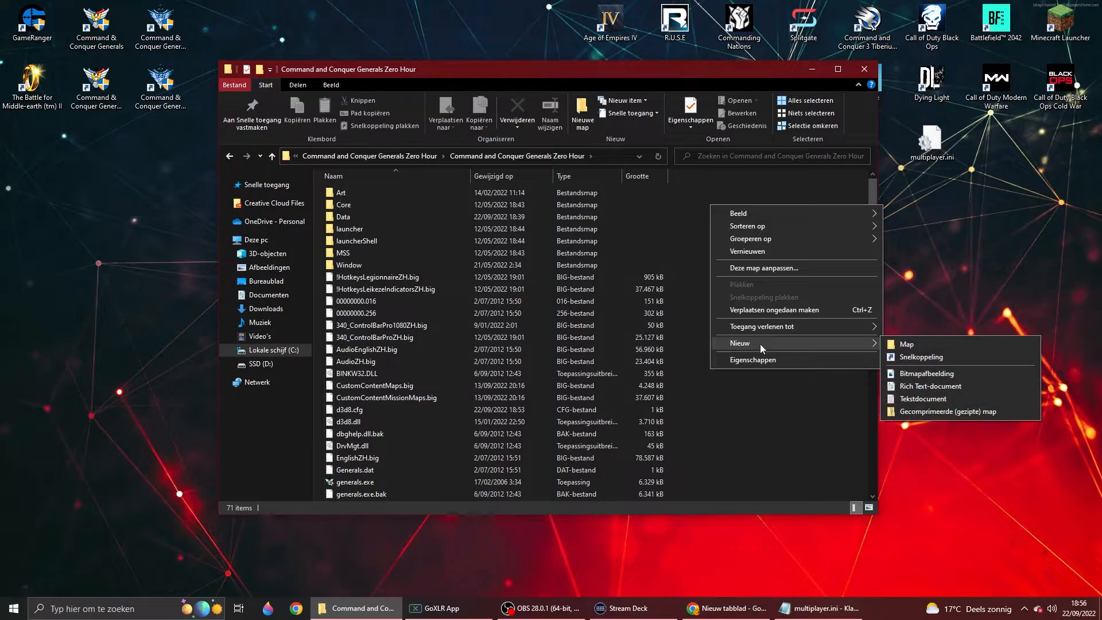
mouse_move(722, 342)
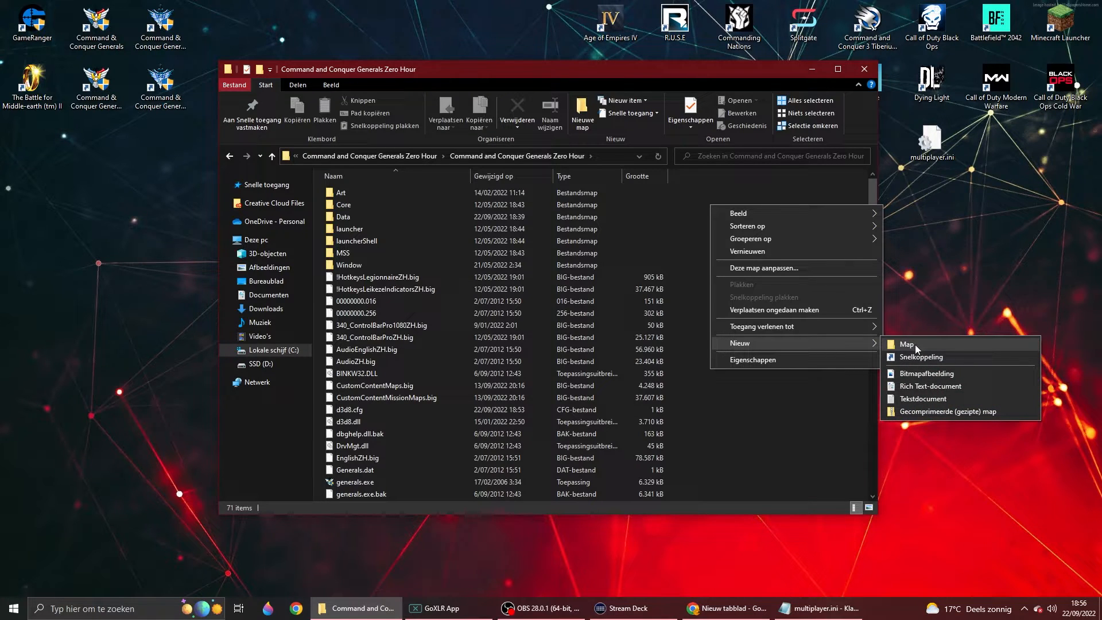
left_click(903, 345)
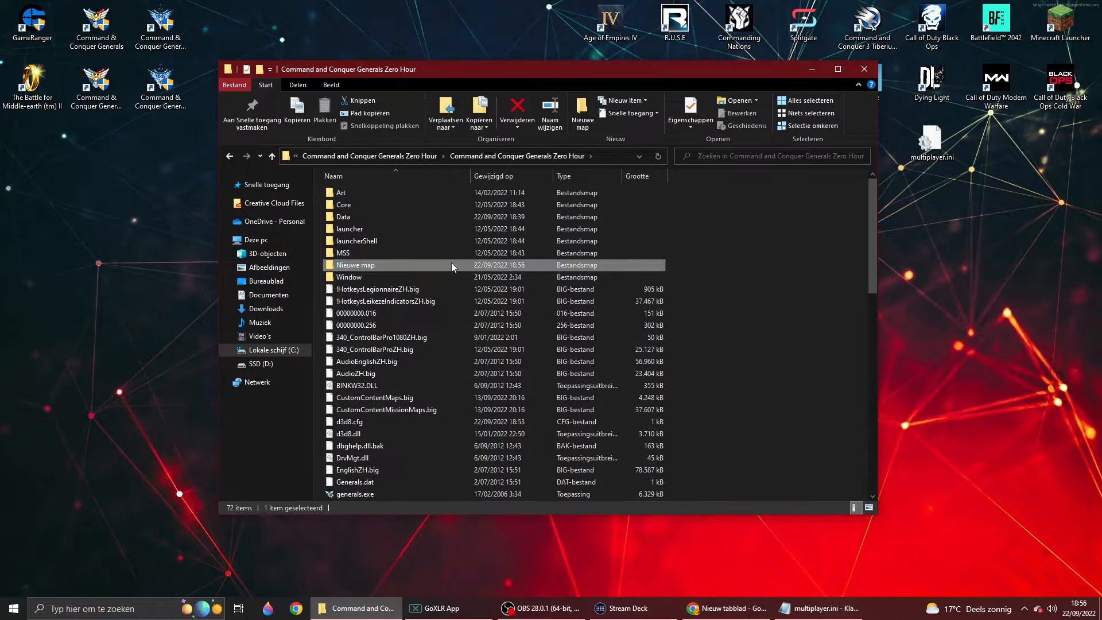
right_click(354, 265)
type("Data")
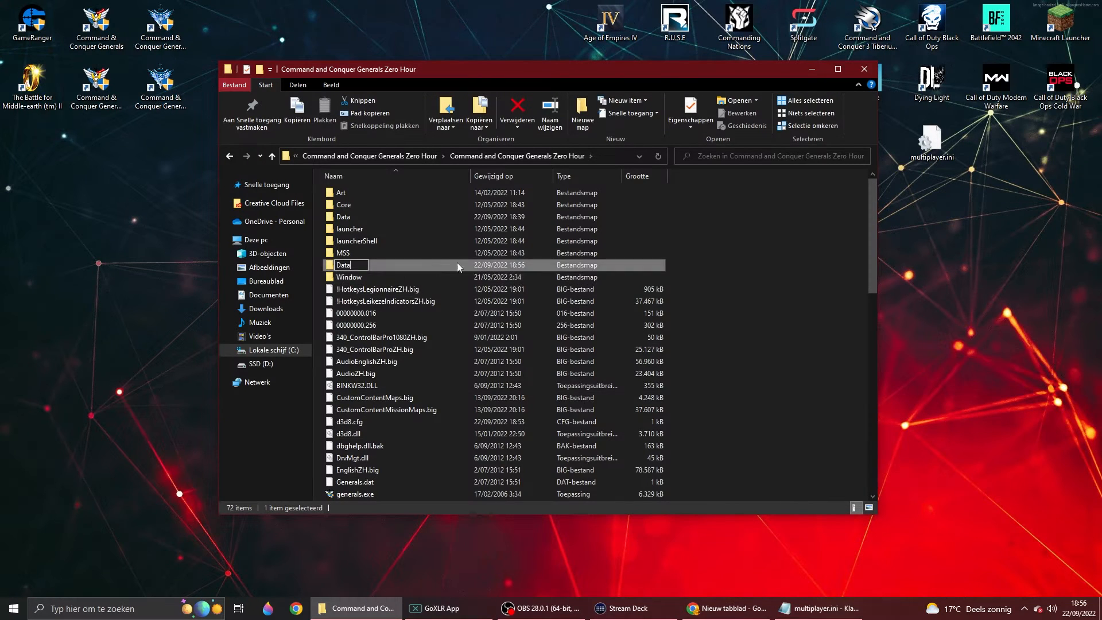
right_click(355, 265)
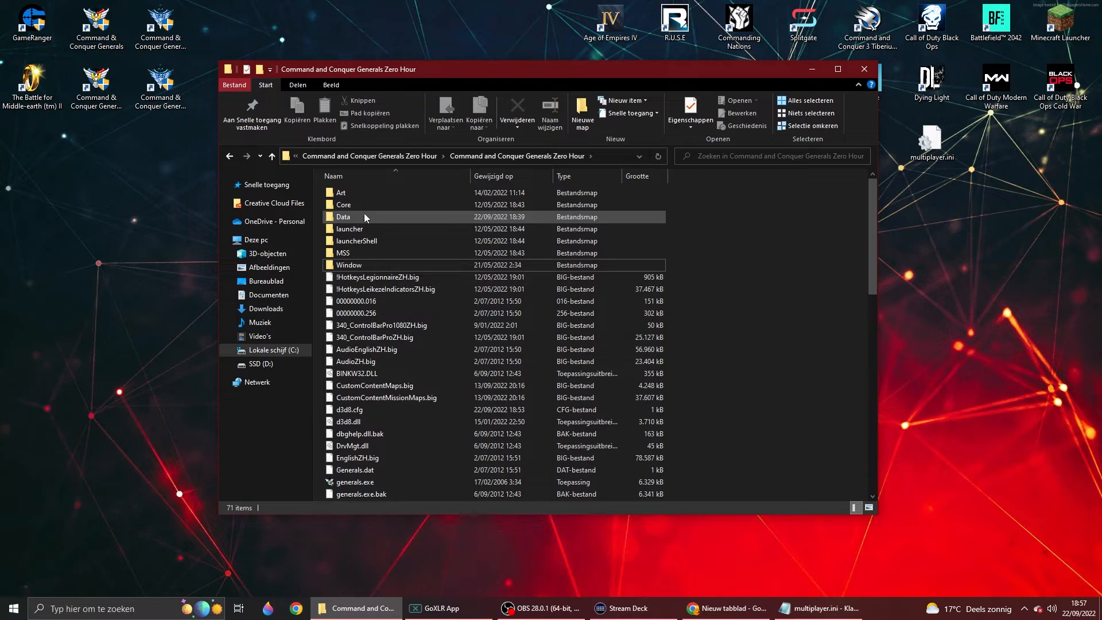
Step: Go into the Data folder listing INI, Scripts and language subfolders
double_click(344, 217)
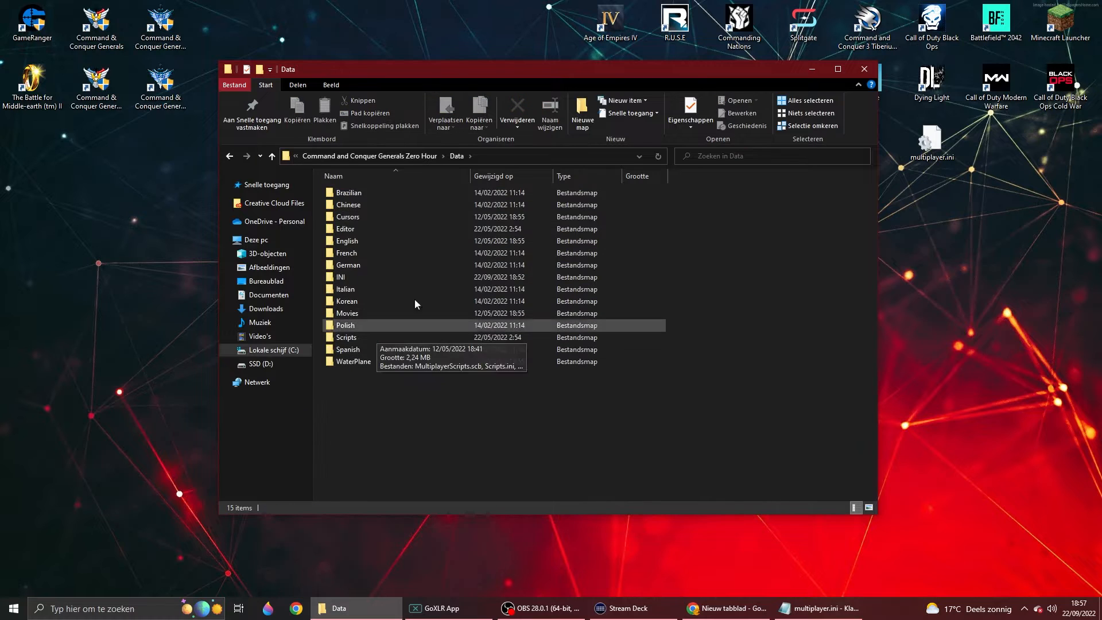
mouse_move(392, 427)
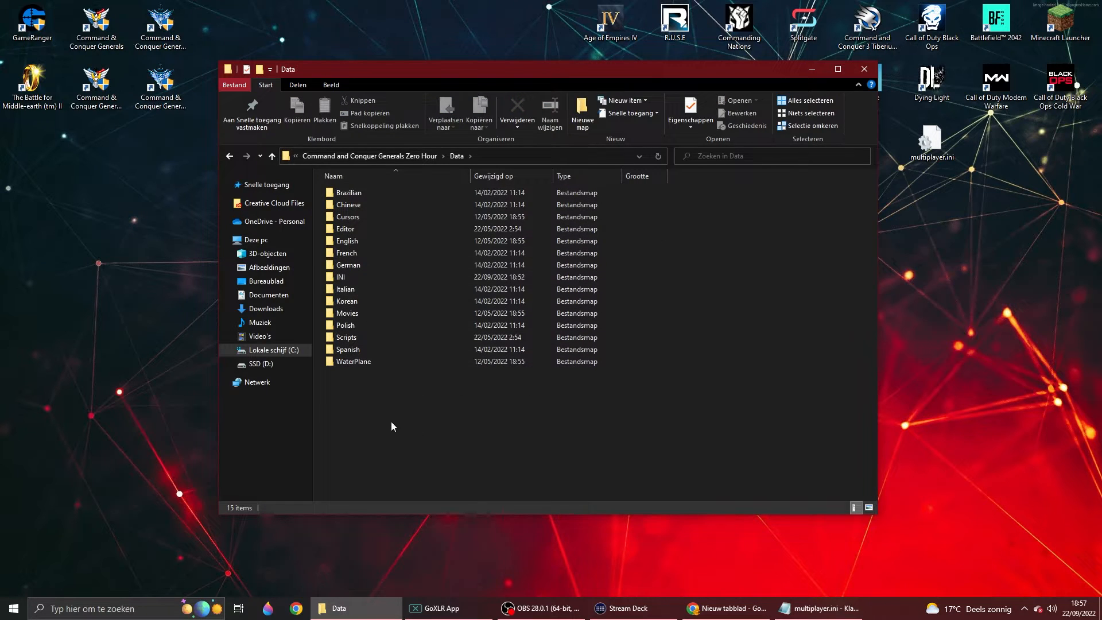
left_click(344, 276)
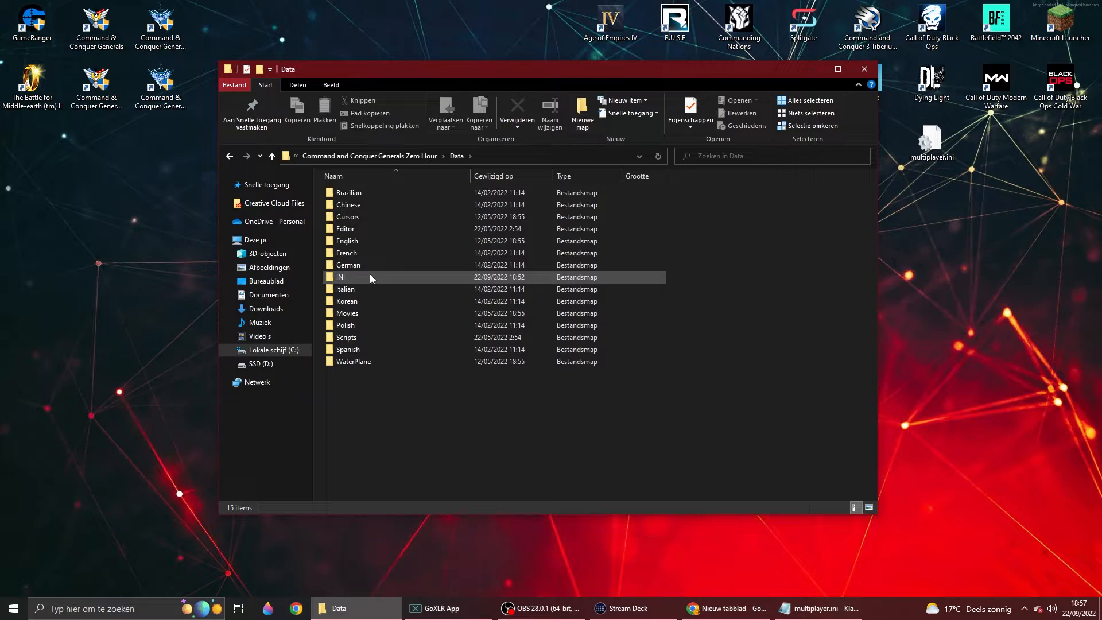
Step: Create a new empty text document inside Data\INI and bring it up for editing
double_click(340, 276)
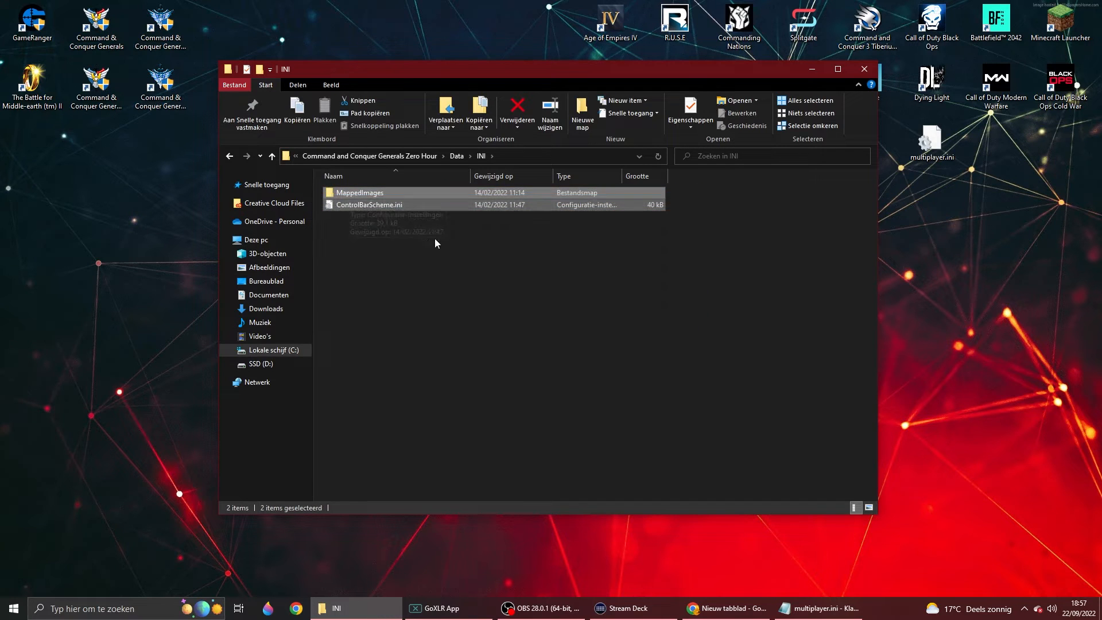
right_click(435, 242)
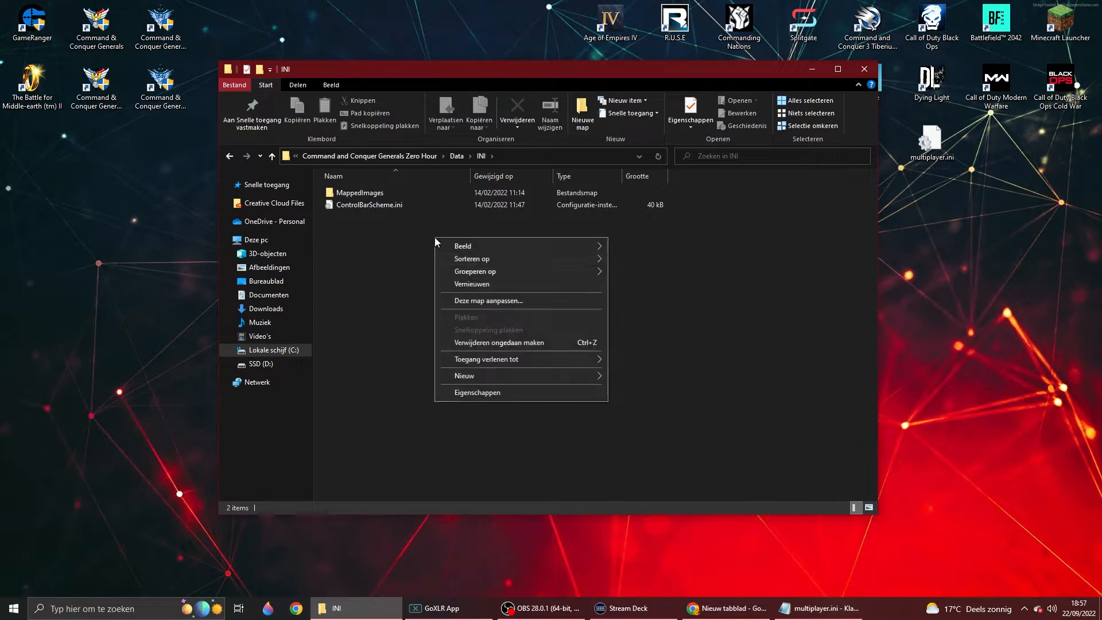
left_click(463, 376)
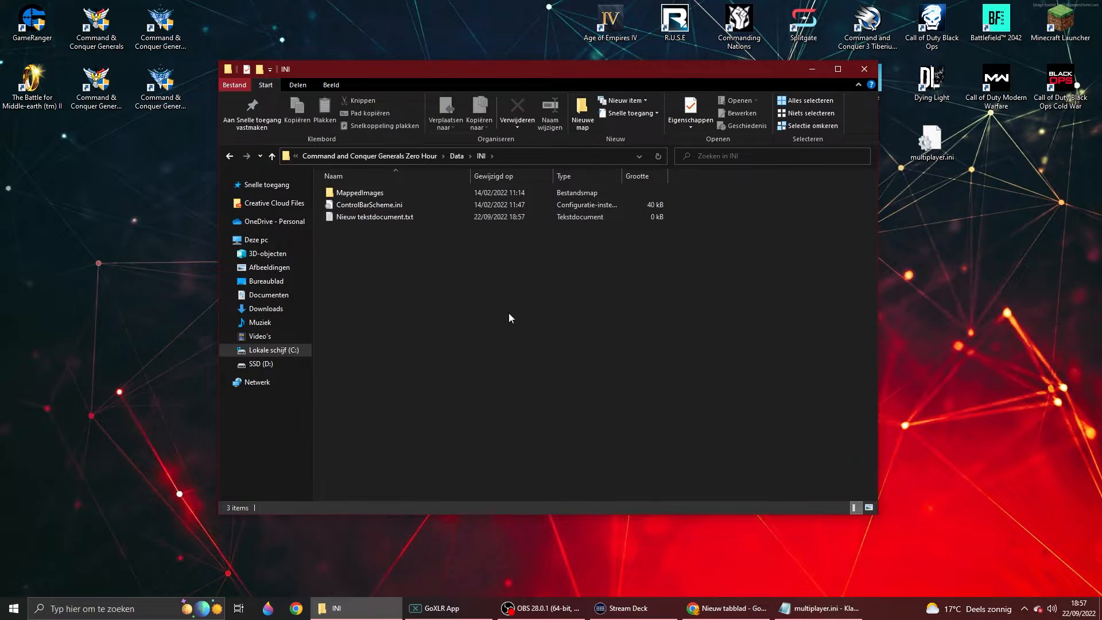
right_click(374, 217)
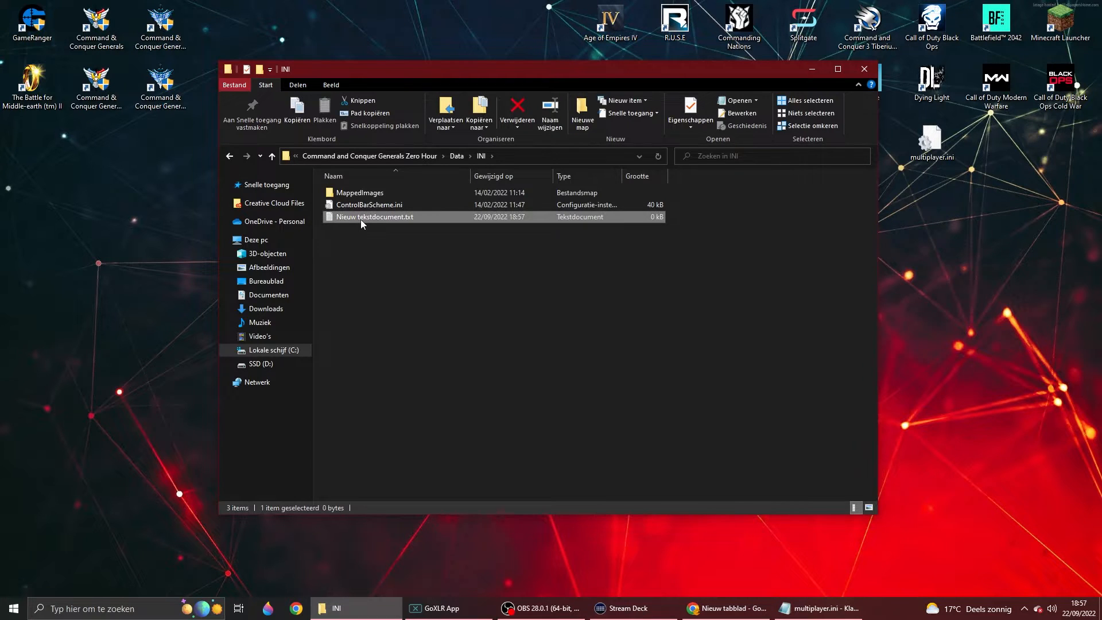
left_click(561, 24)
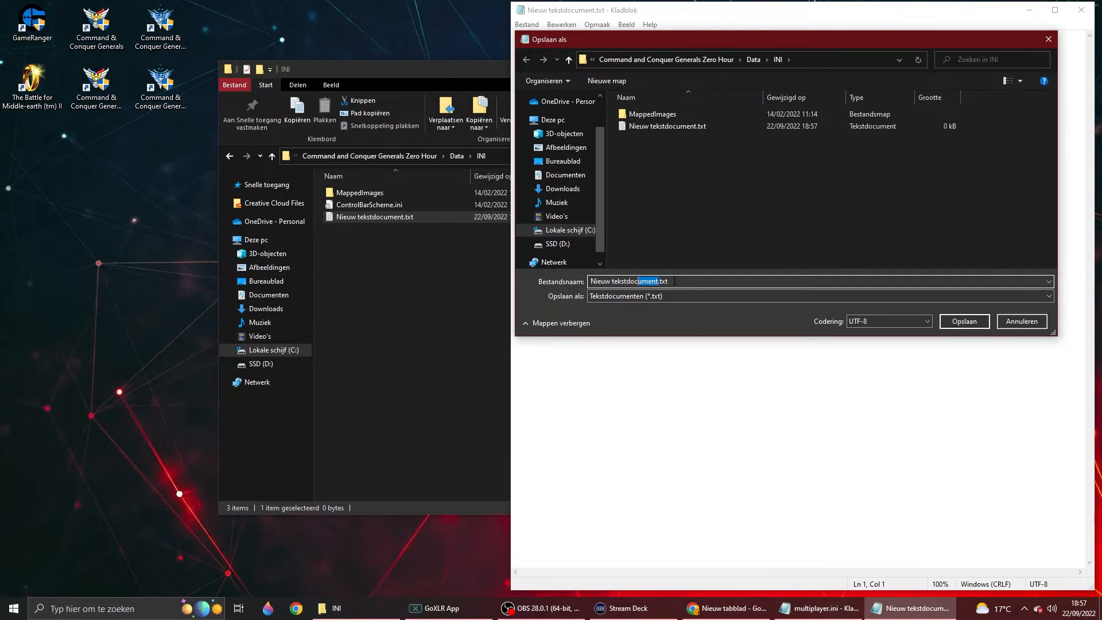
Step: Save the empty document as Multiplayer.ini in the INI folder and reopen it in Notepad
type("Multiplayer.ini")
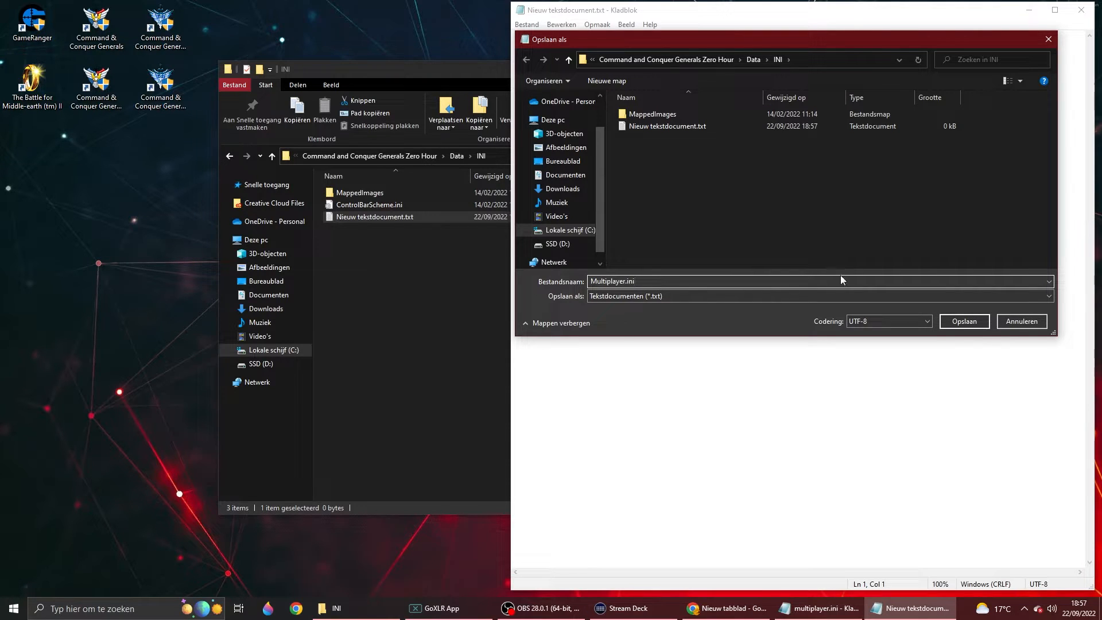
left_click(963, 322)
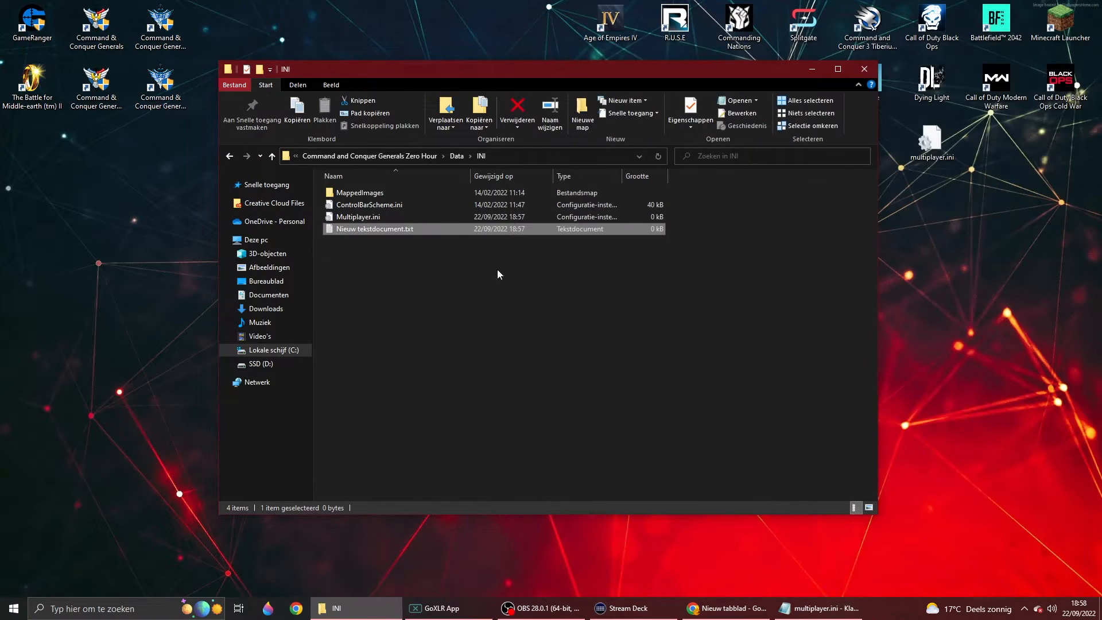
right_click(374, 229)
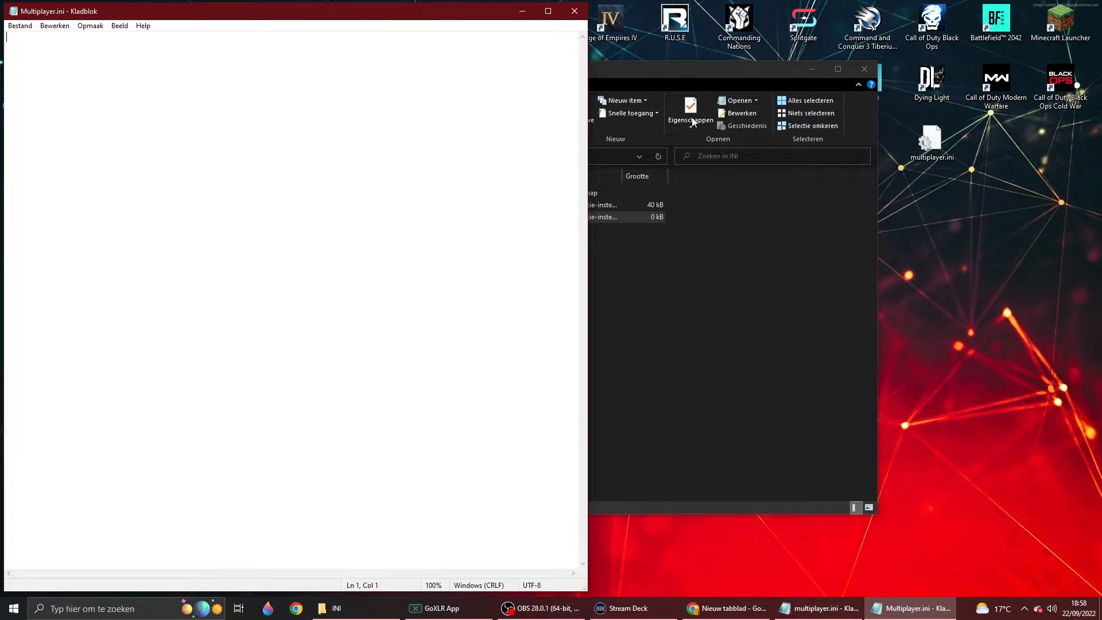
mouse_move(984, 216)
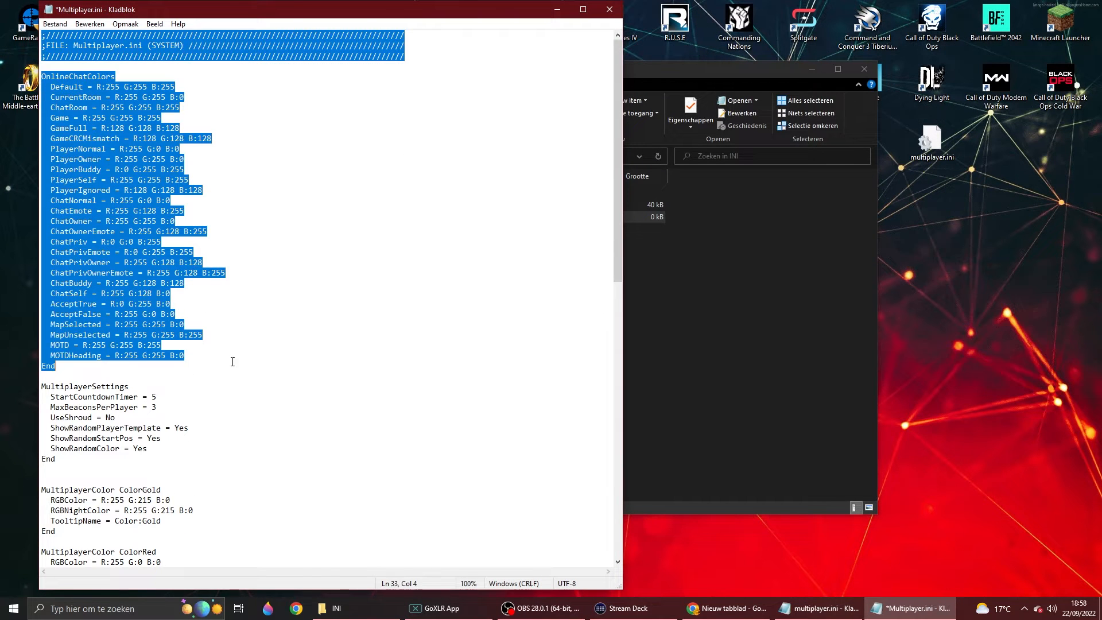
Step: Paste the full multiplayer configuration text into Multiplayer.ini and clear the selection
left_click(232, 361)
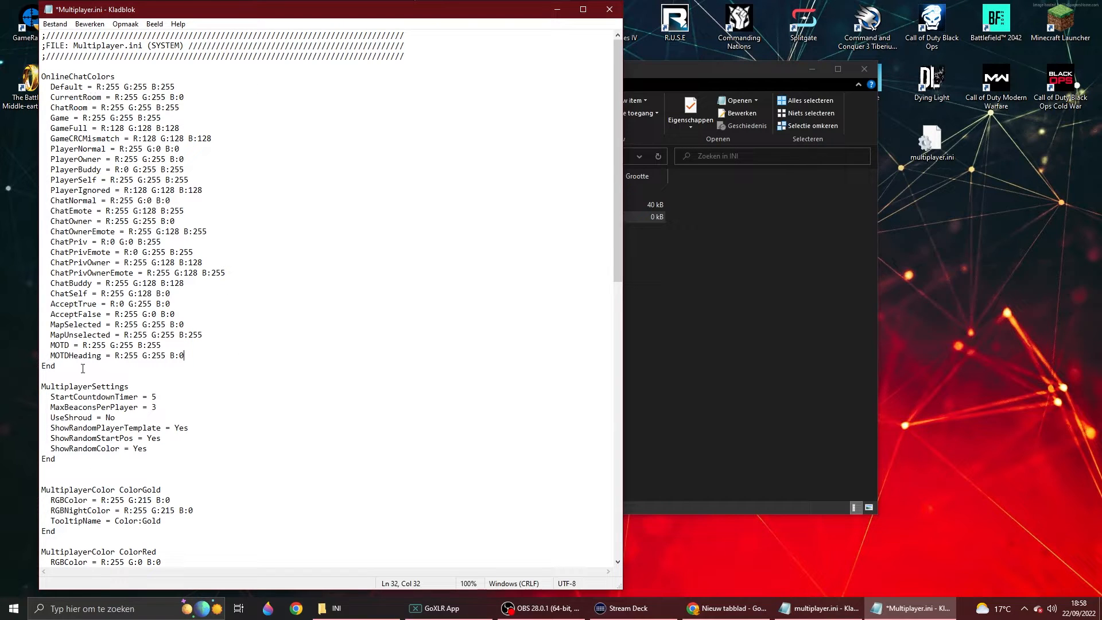
double_click(118, 386)
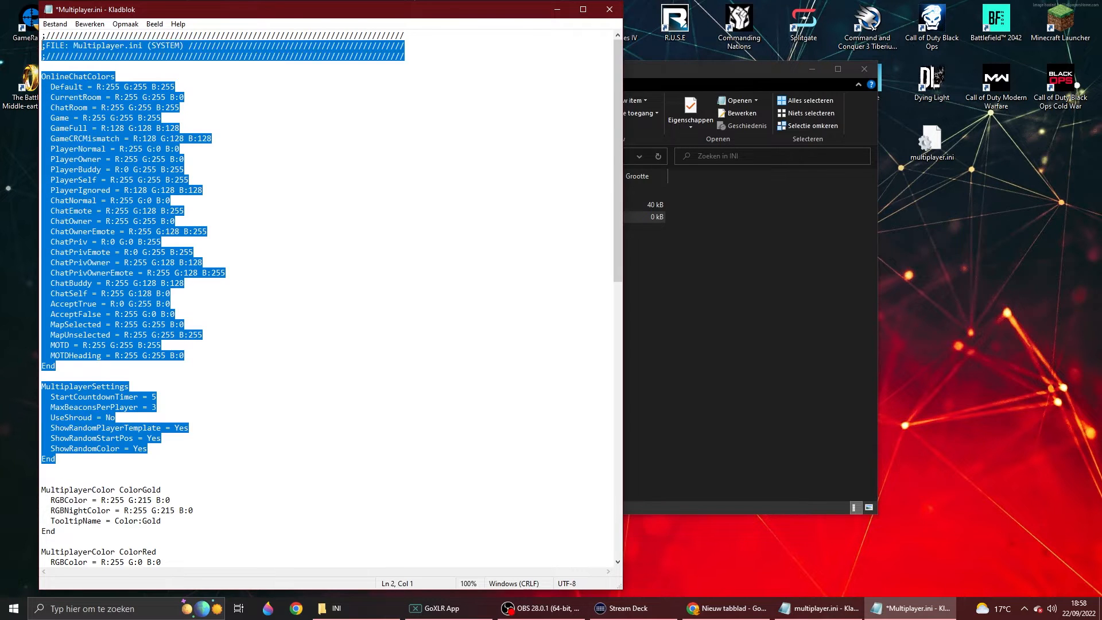
left_click(186, 211)
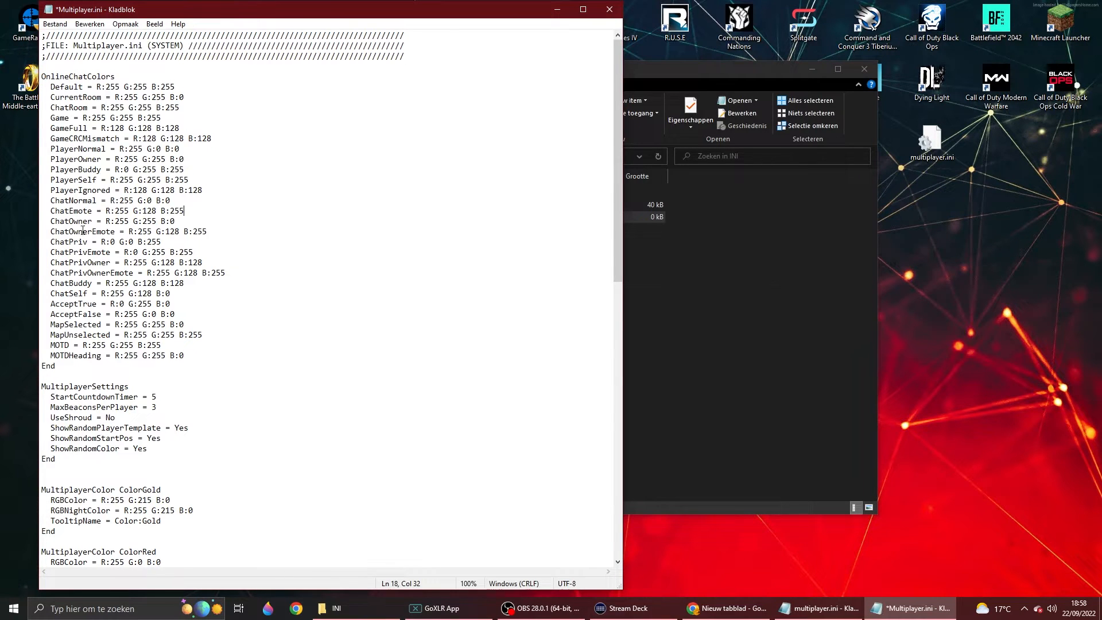
scroll("down", 3)
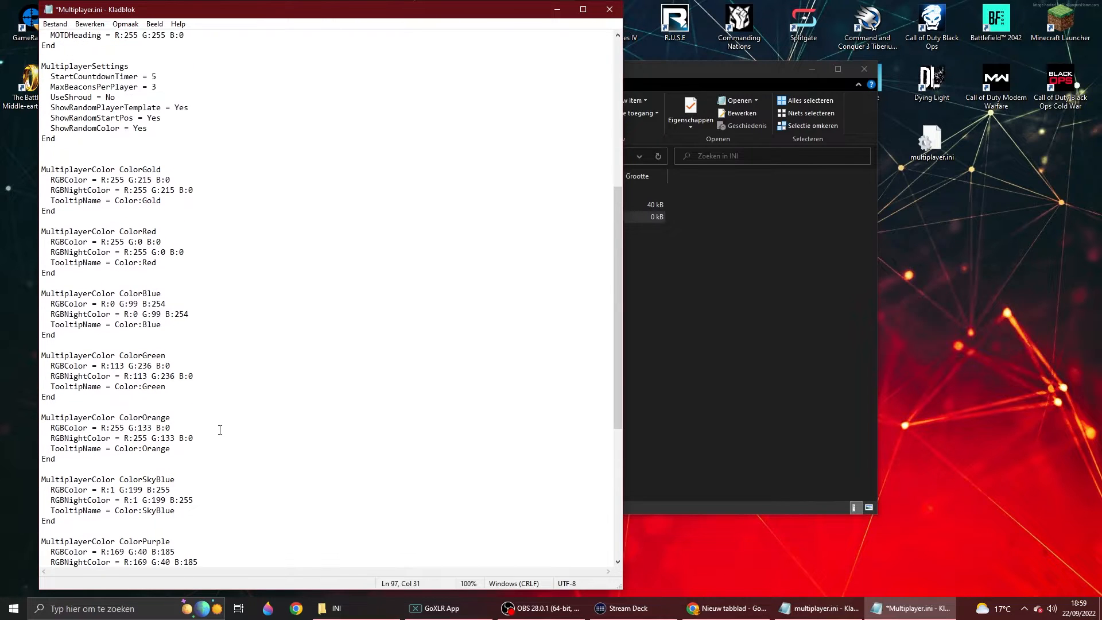
left_click_drag(40, 169, 161, 200)
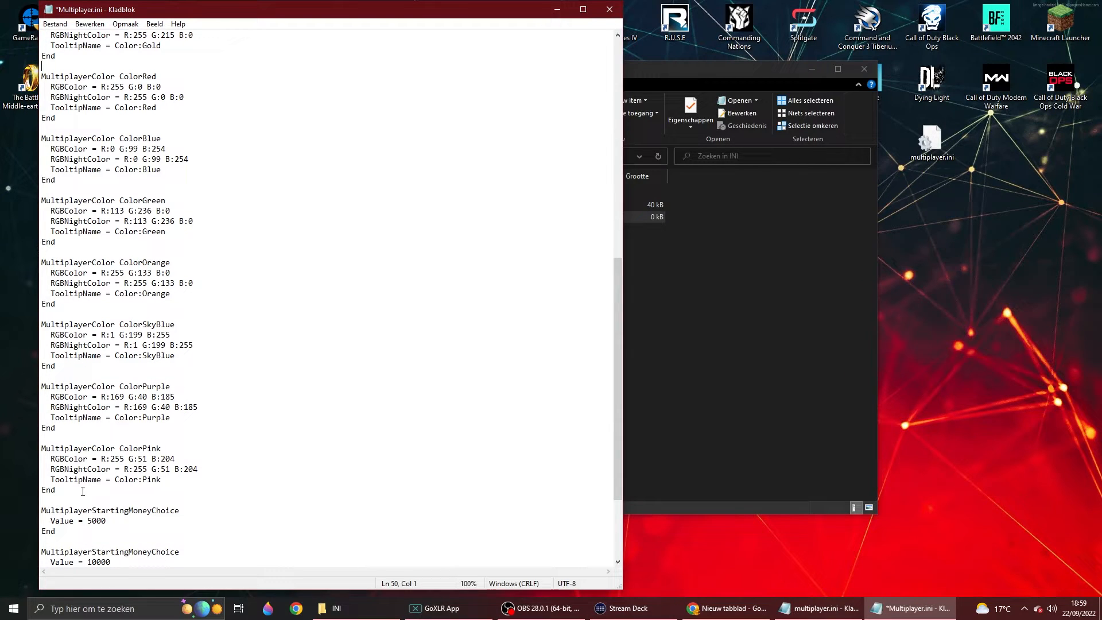
double_click(52, 448)
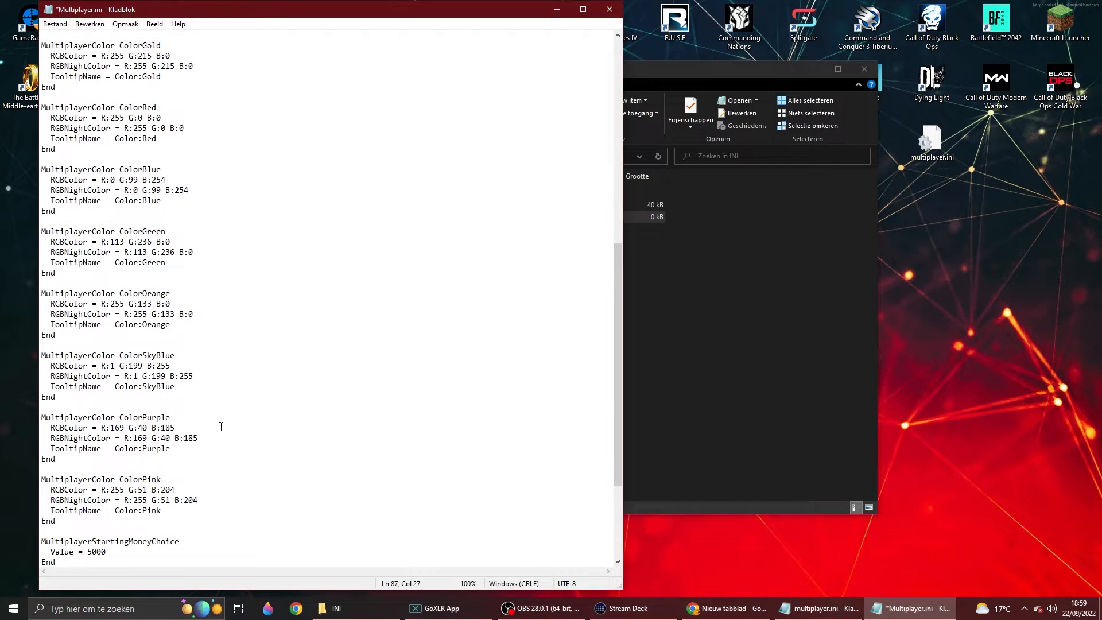
scroll("up", 3)
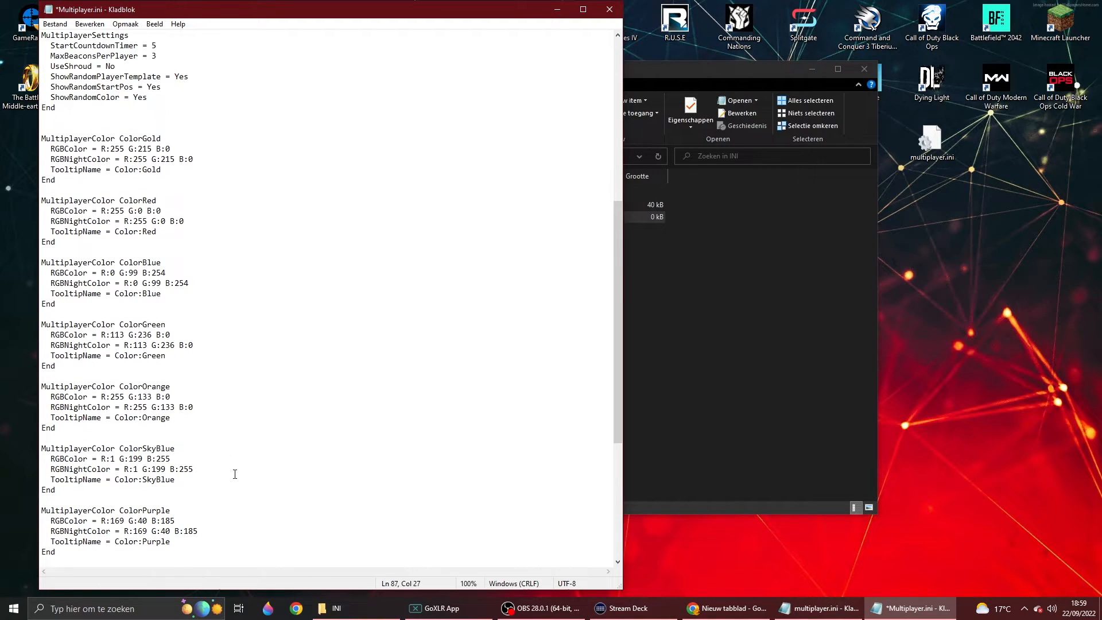
double_click(67, 148)
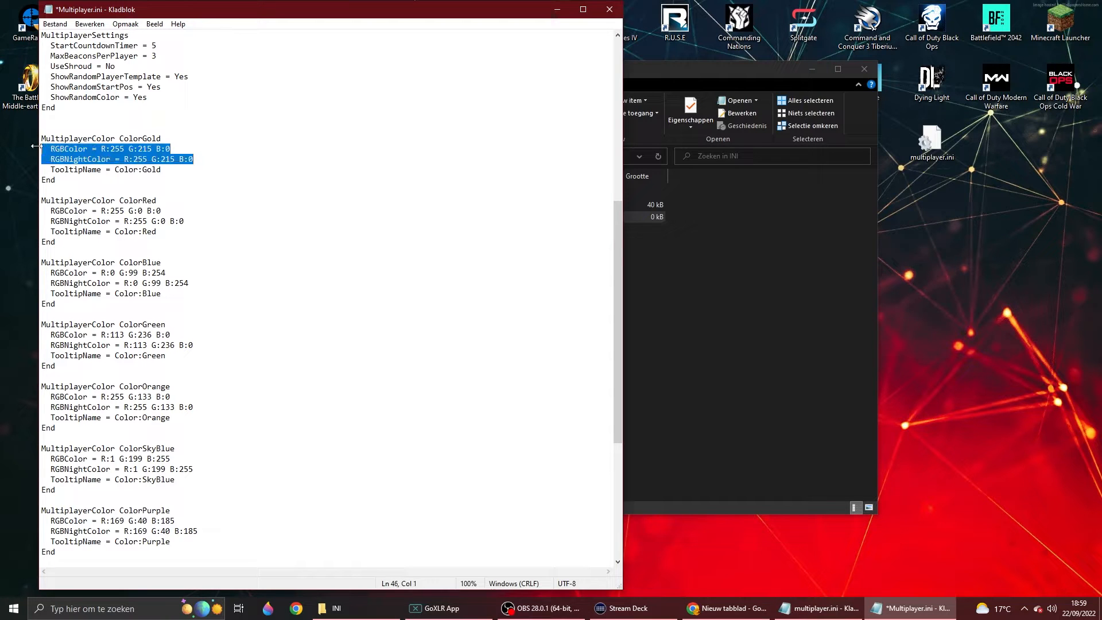
left_click(206, 220)
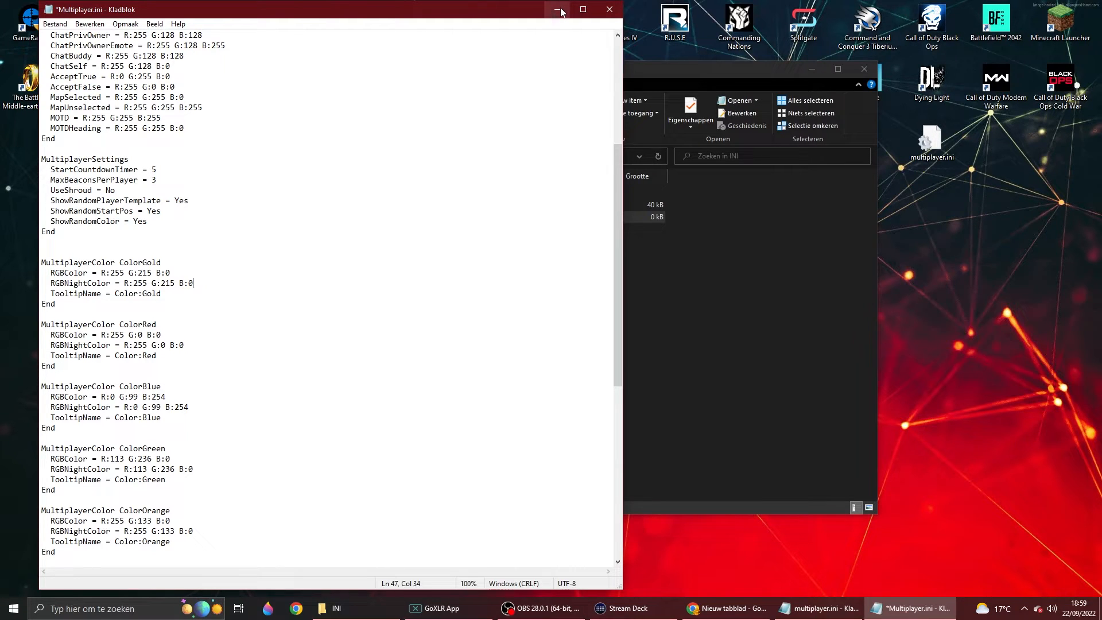
left_click(54, 23)
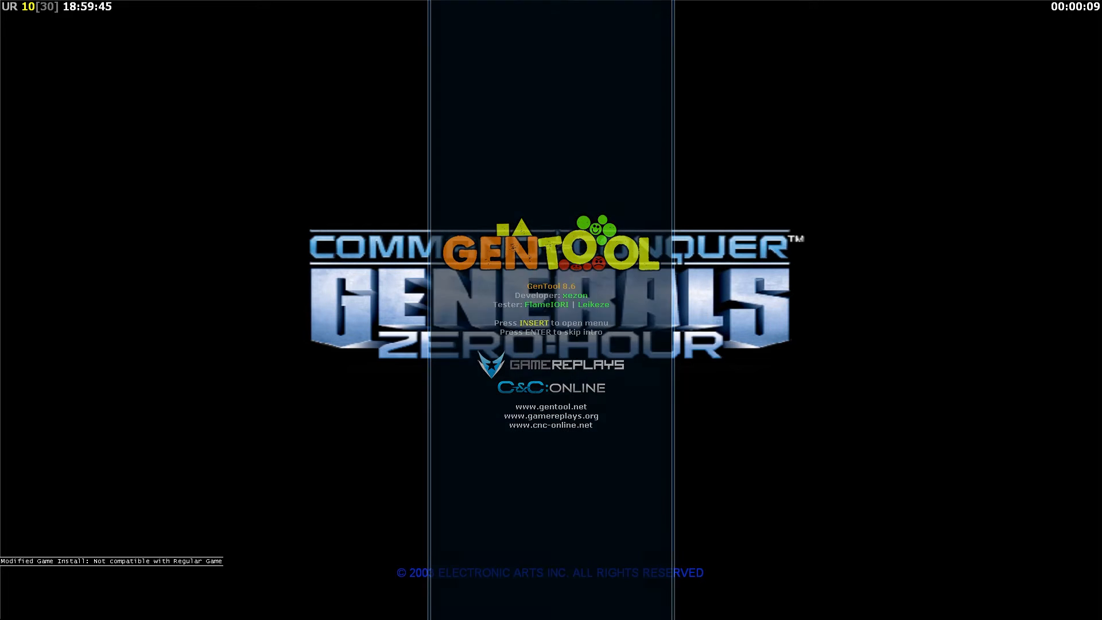
Step: Skip the intro, start a skirmish to check colours, then exit the match and the game
key("enter")
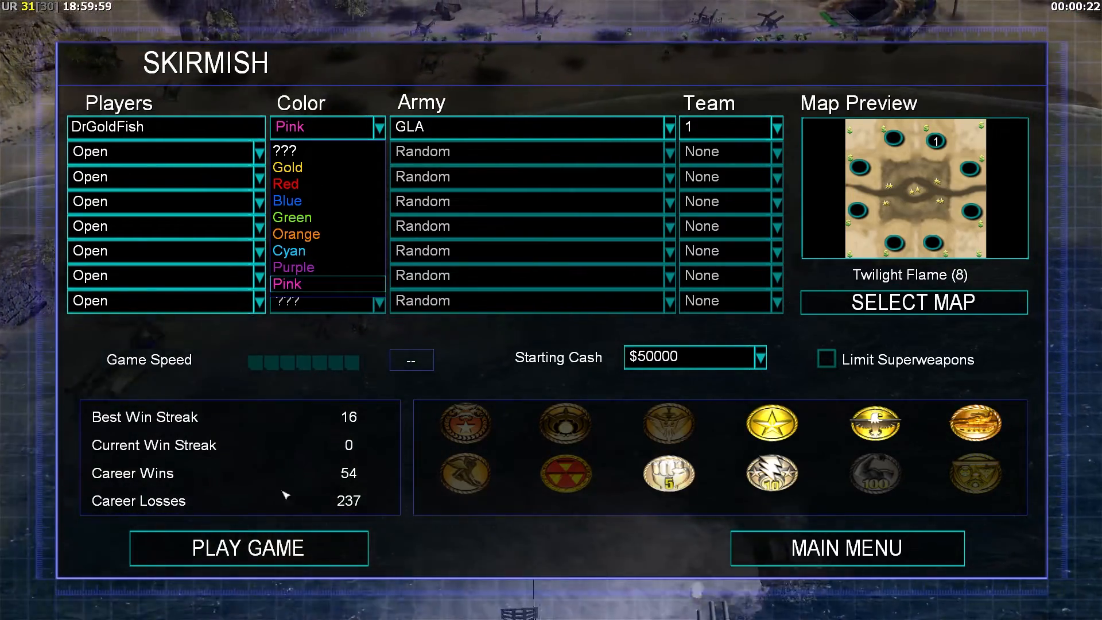
left_click(247, 548)
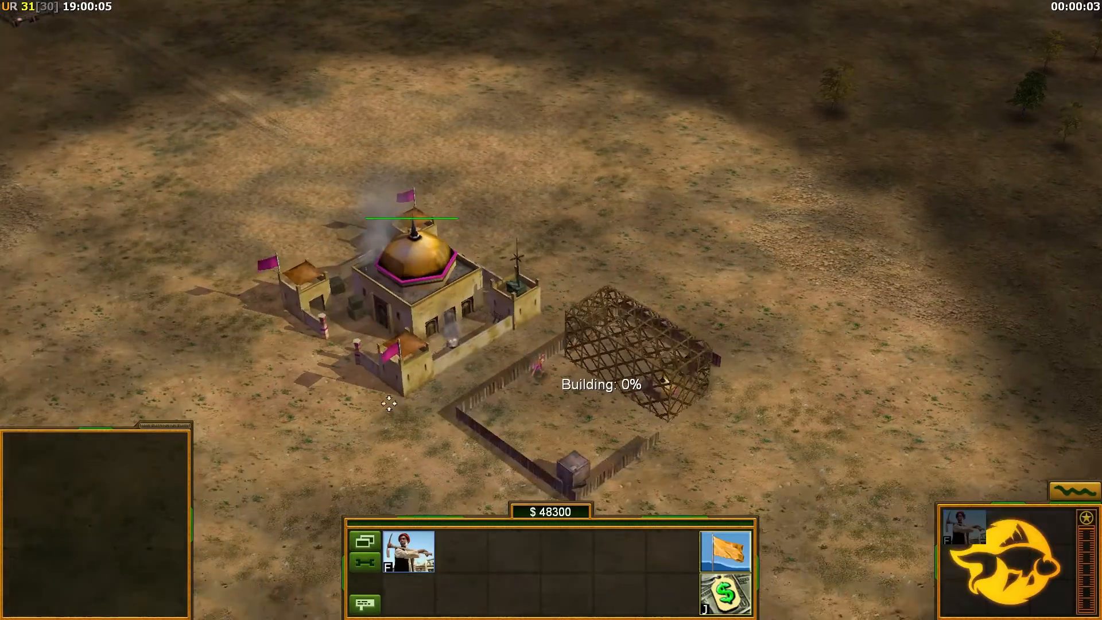
key("Escape")
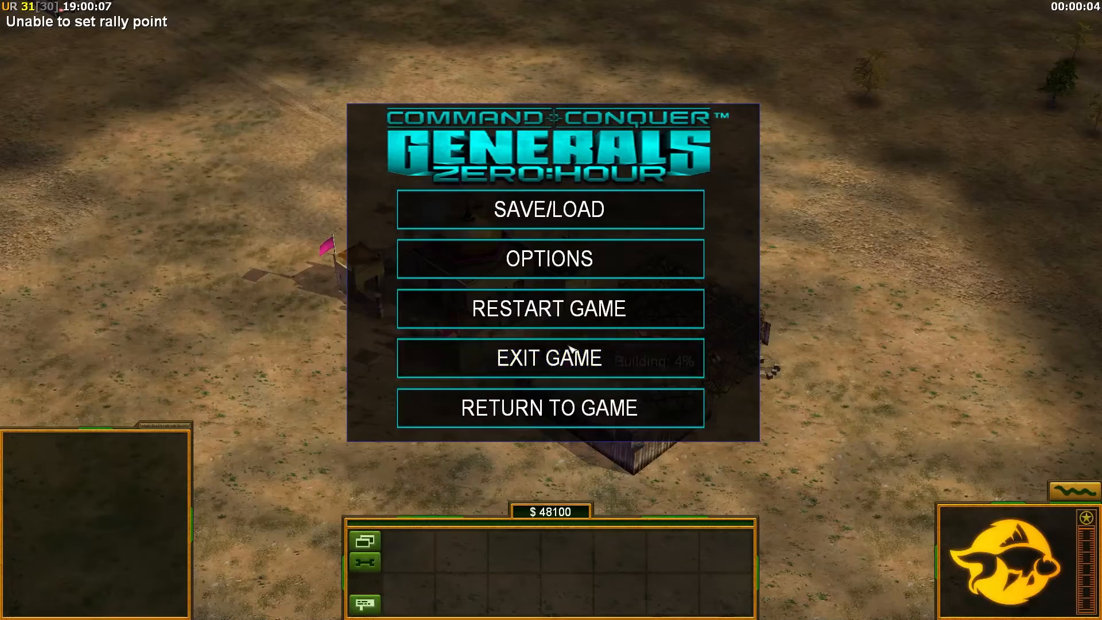
left_click(550, 358)
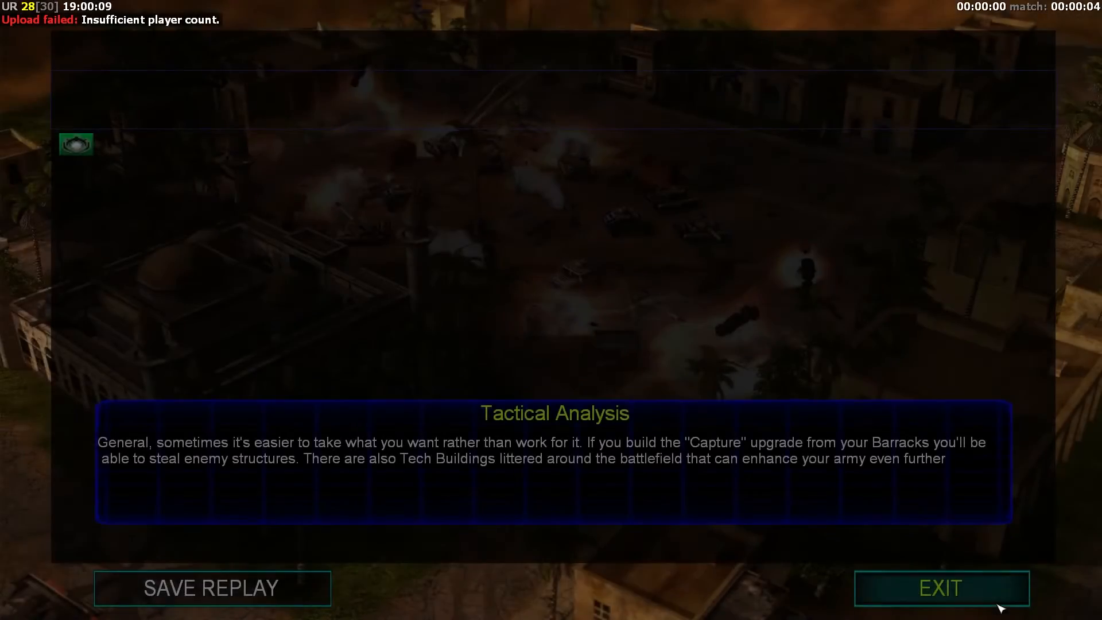
left_click(940, 588)
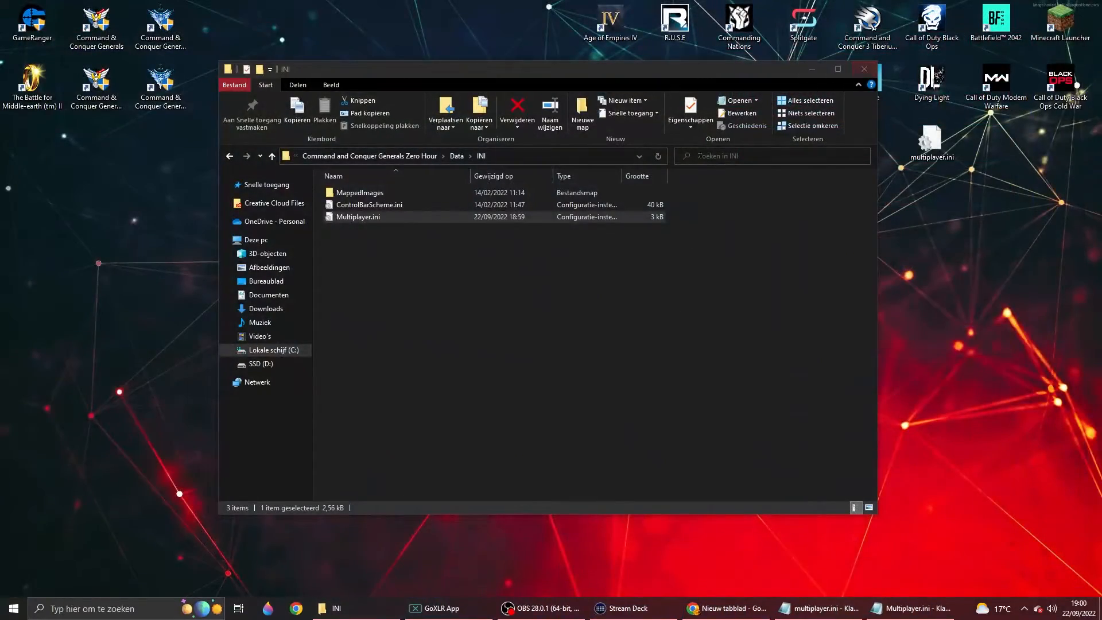
Step: Reopen Multiplayer.ini, locate the MultiplayerColor ColorGreen entry, then switch to Chrome
left_click(380, 217)
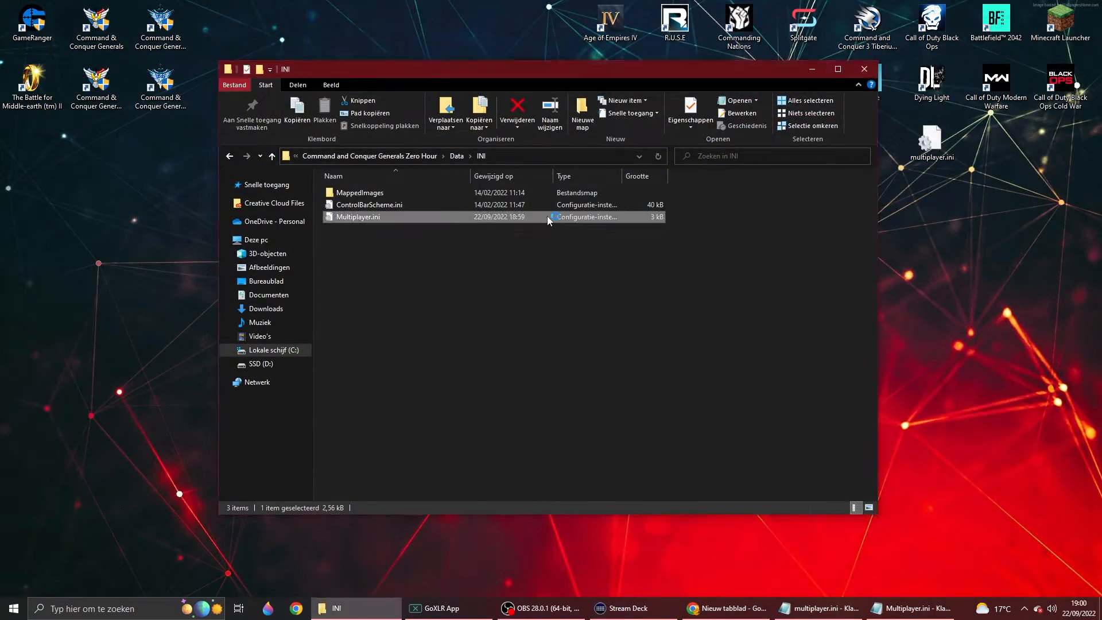
double_click(359, 217)
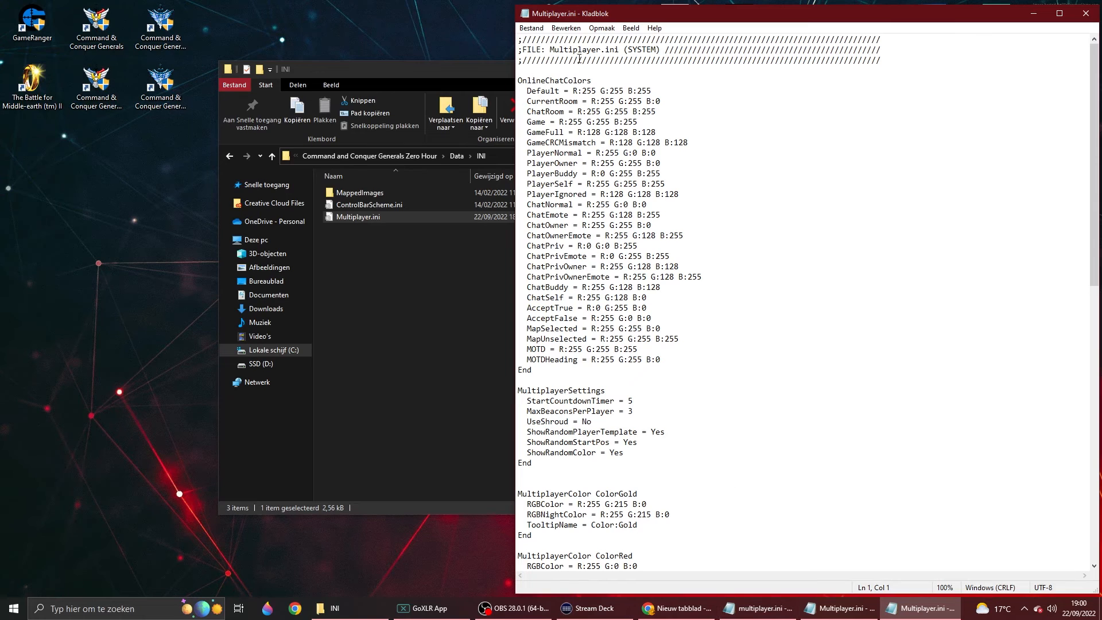
scroll("down", 3)
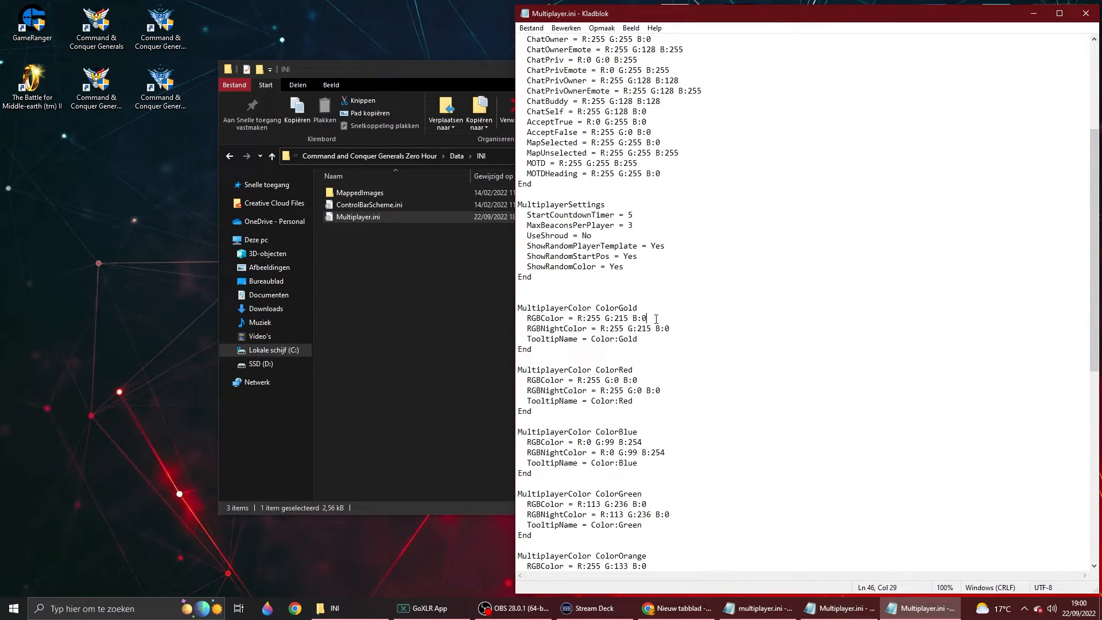
scroll("down", 3)
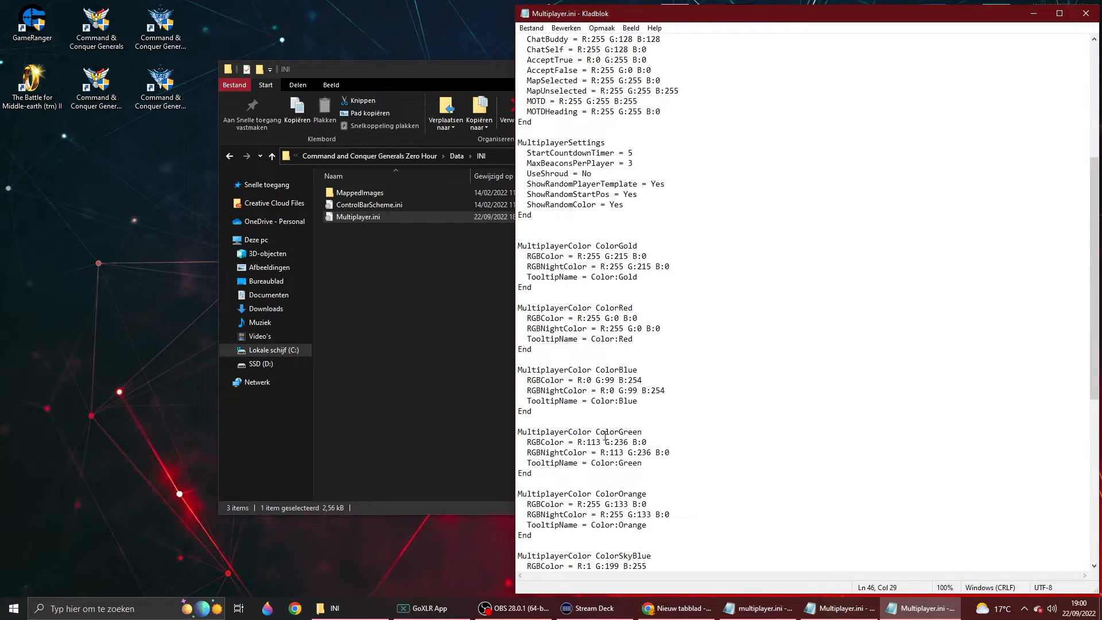
double_click(533, 431)
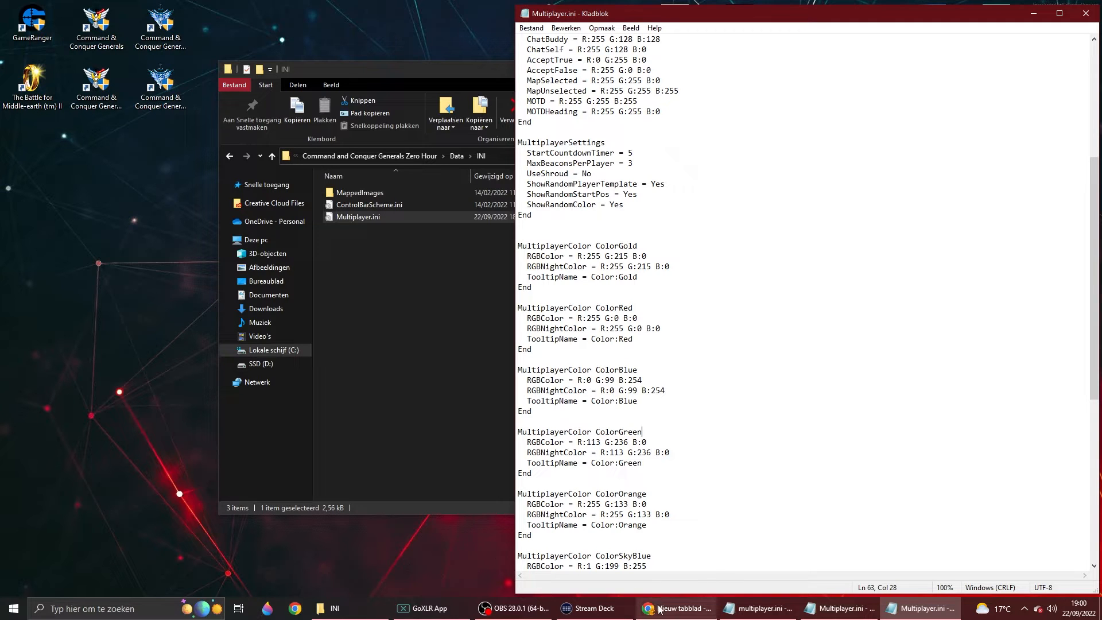
left_click(673, 608)
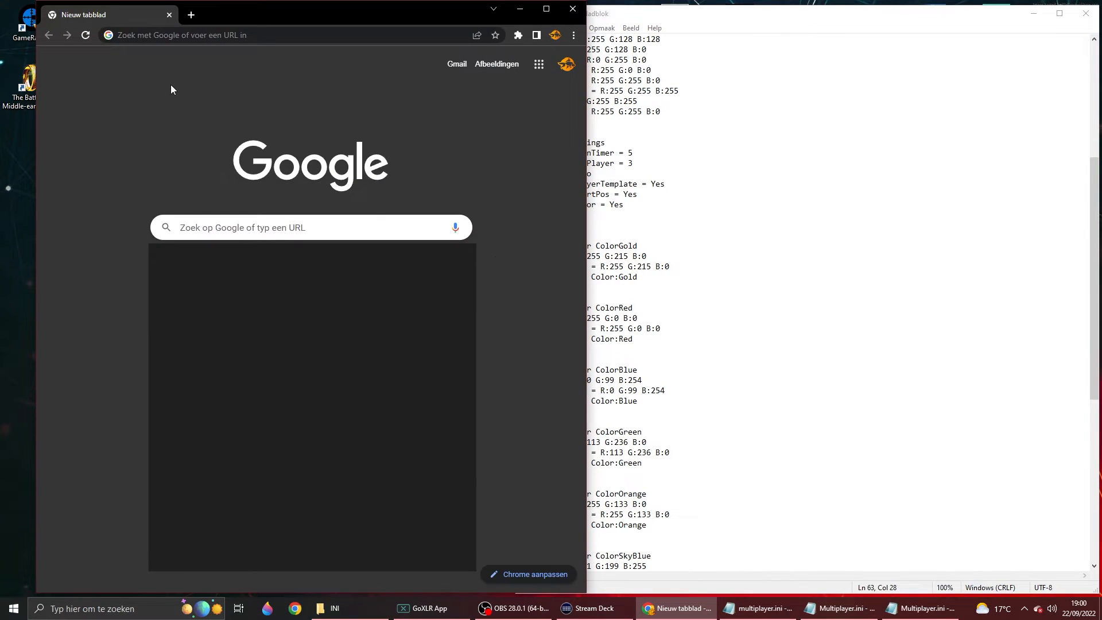
Step: Search Google for 'rgb color picker' and open the W3Schools Colors RGB result
left_click(309, 227)
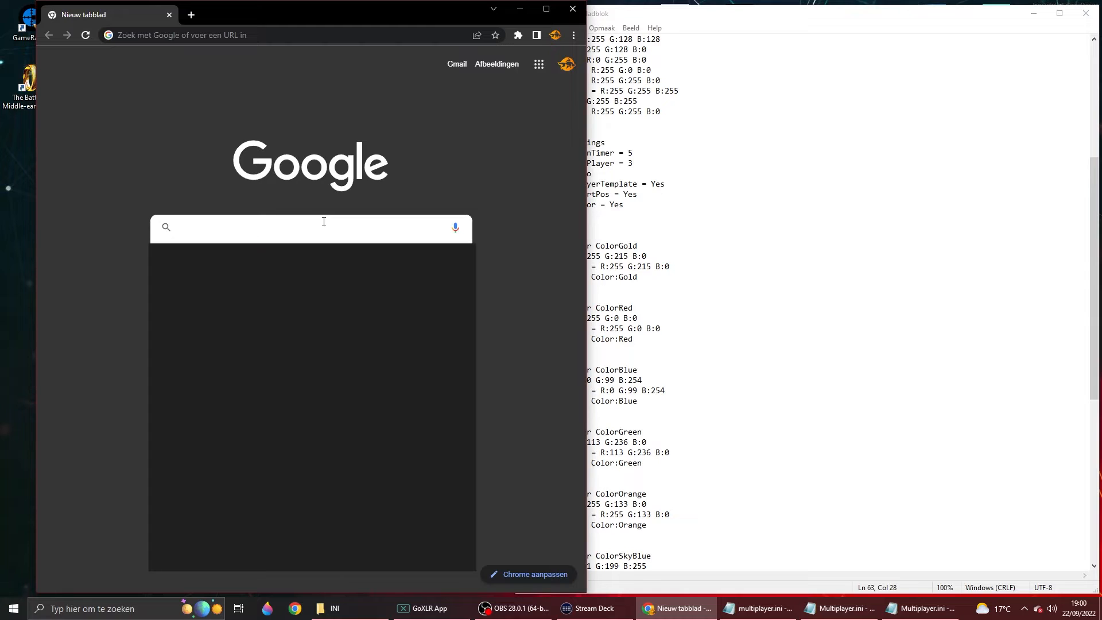
type("rgb color picker")
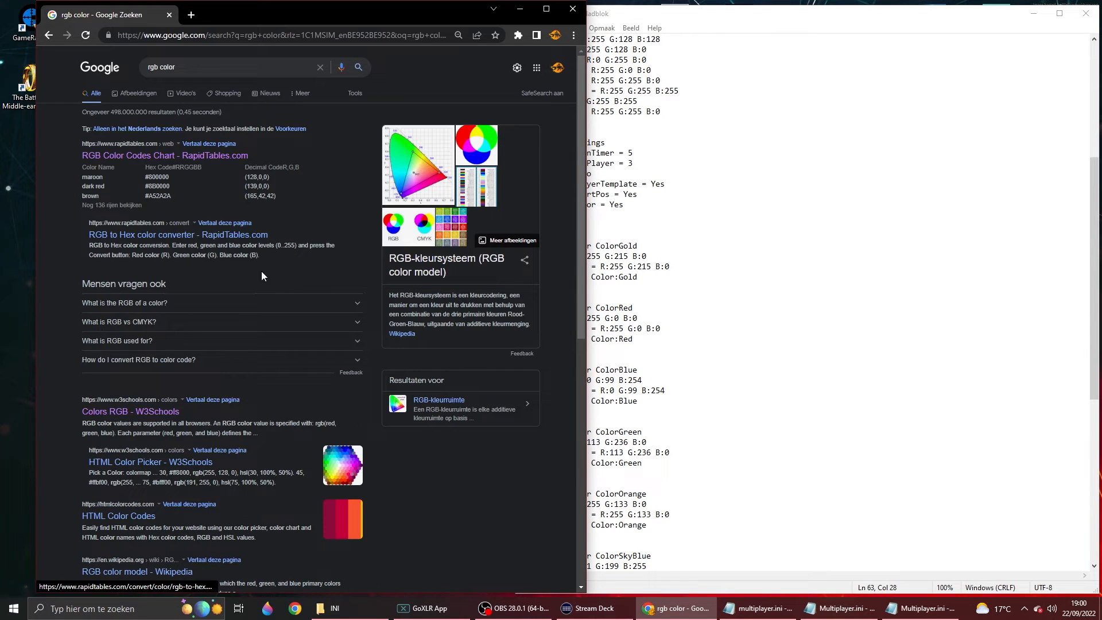
scroll("down", 3)
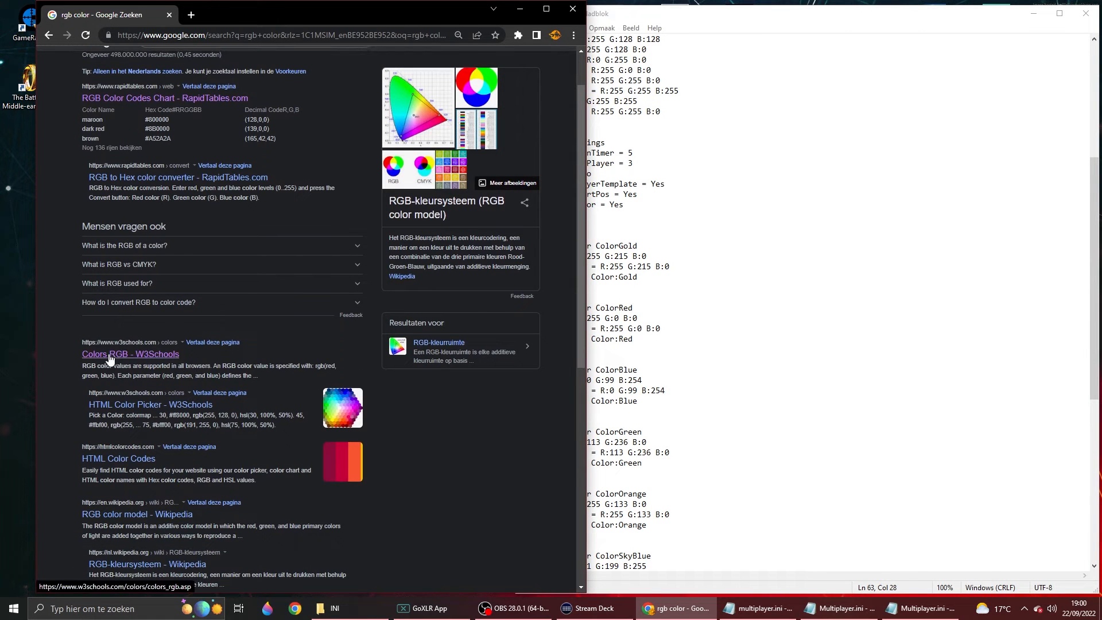
mouse_move(125, 360)
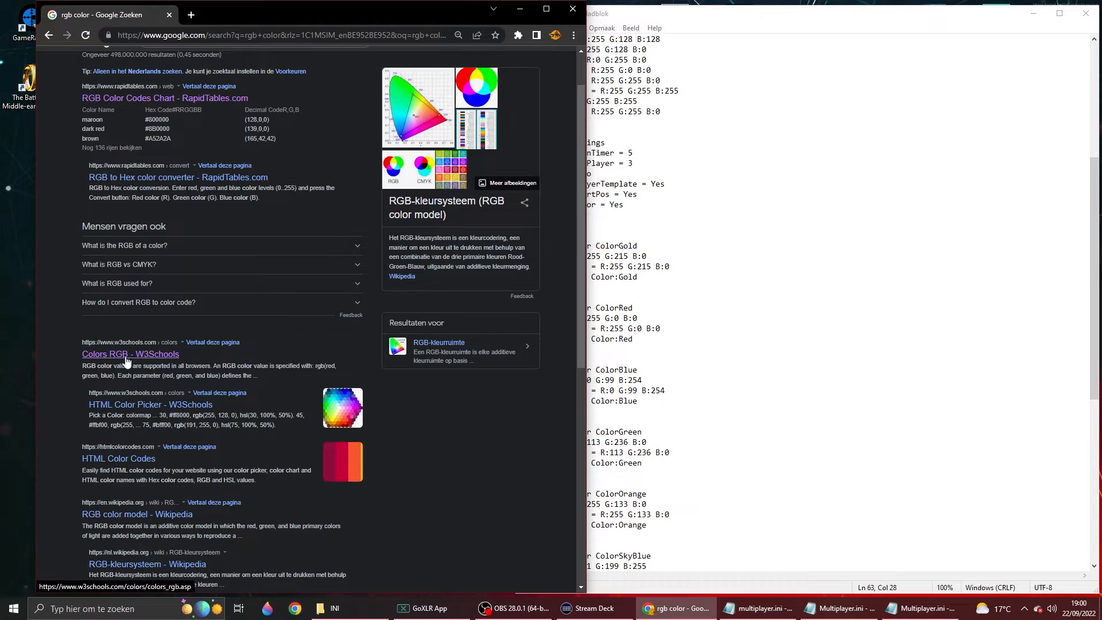
left_click(130, 353)
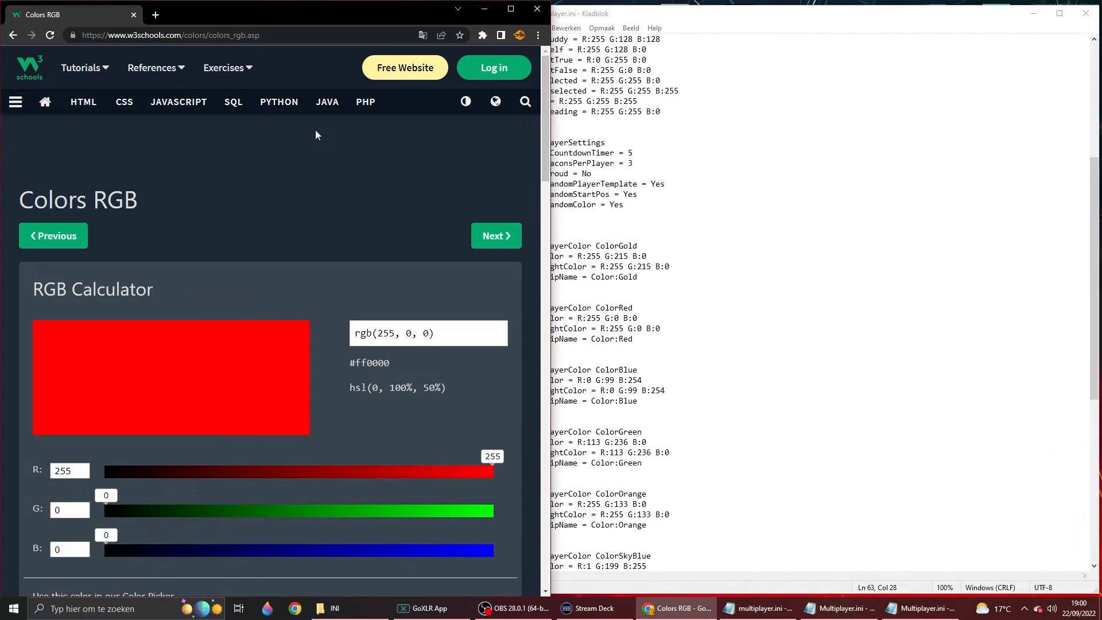
mouse_move(223, 68)
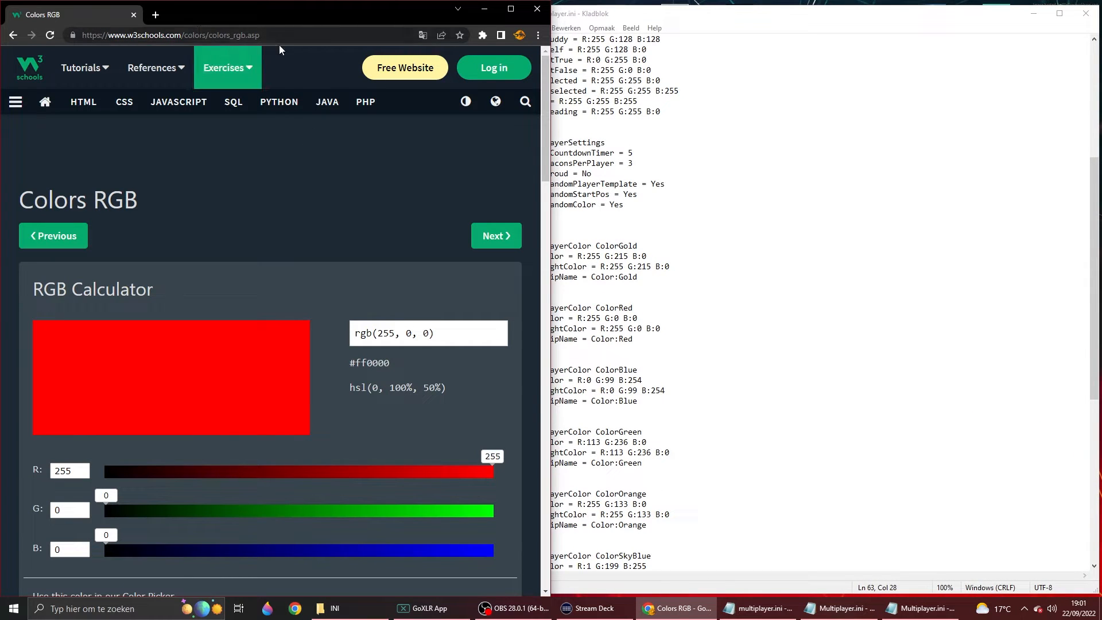
mouse_move(187, 150)
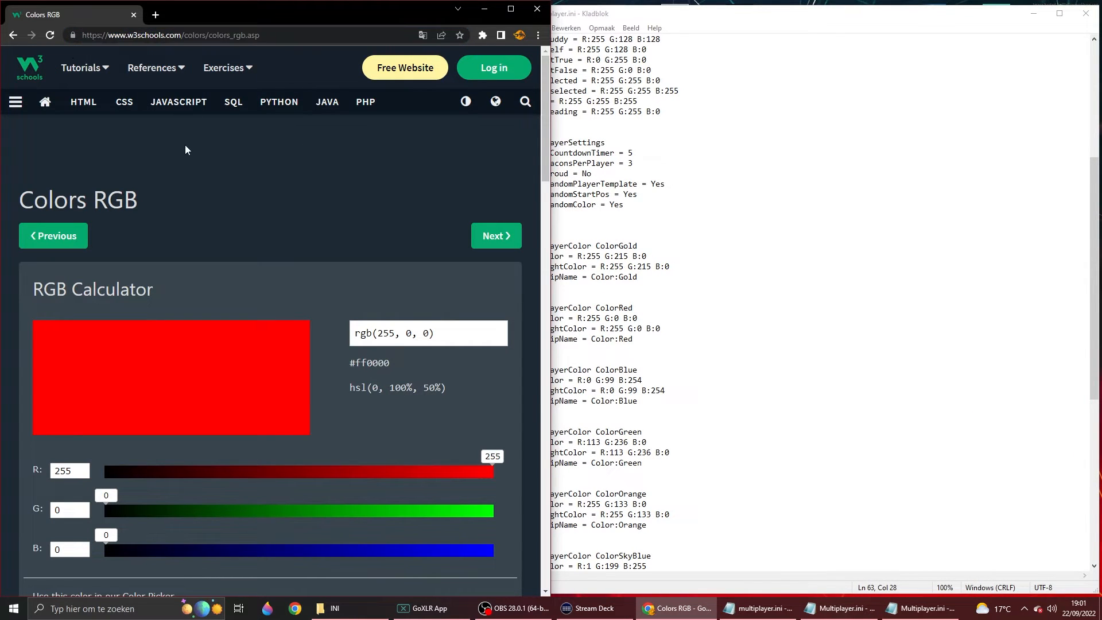
Step: Drag the calculator's red slider down to rgb(4, 0, 0) and compare with the file's ColorBlue values
scroll("down", 3)
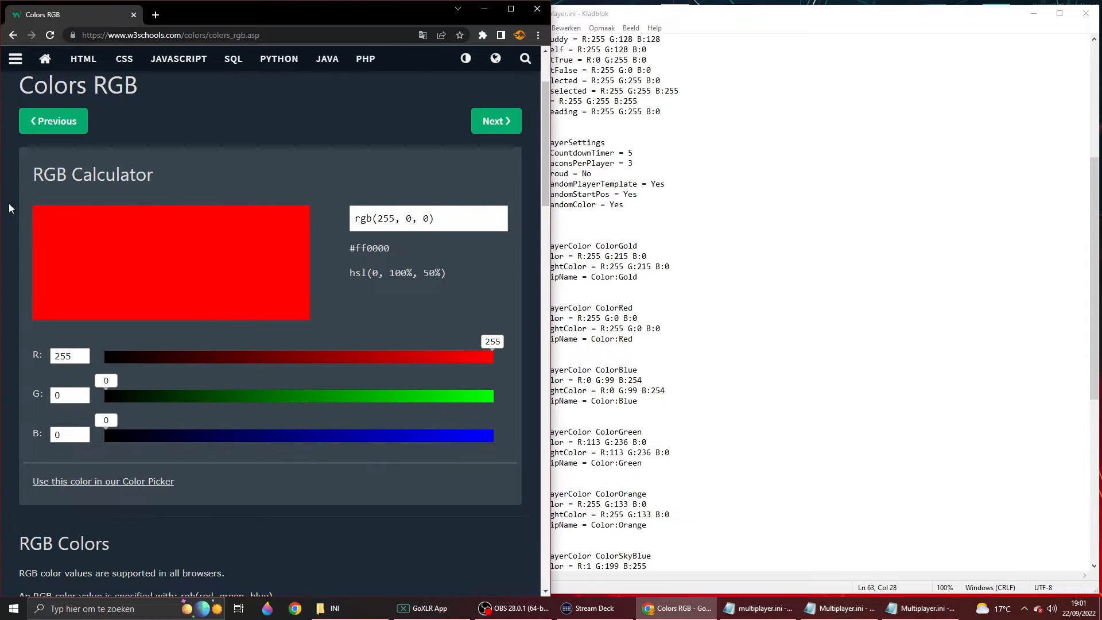
left_click_drag(493, 356, 110, 356)
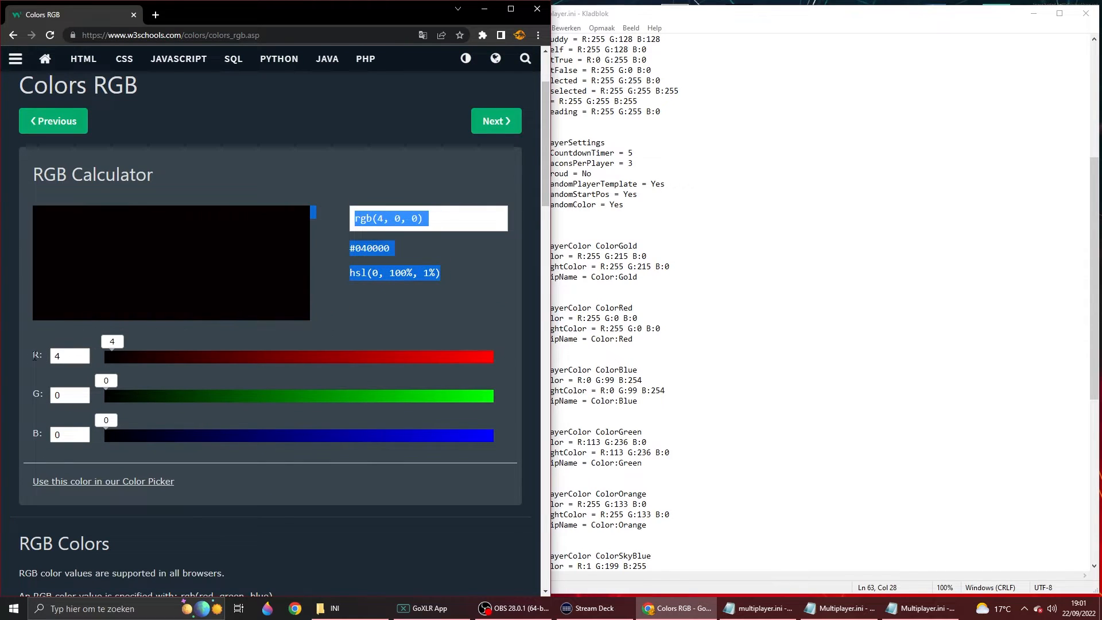
left_click(64, 434)
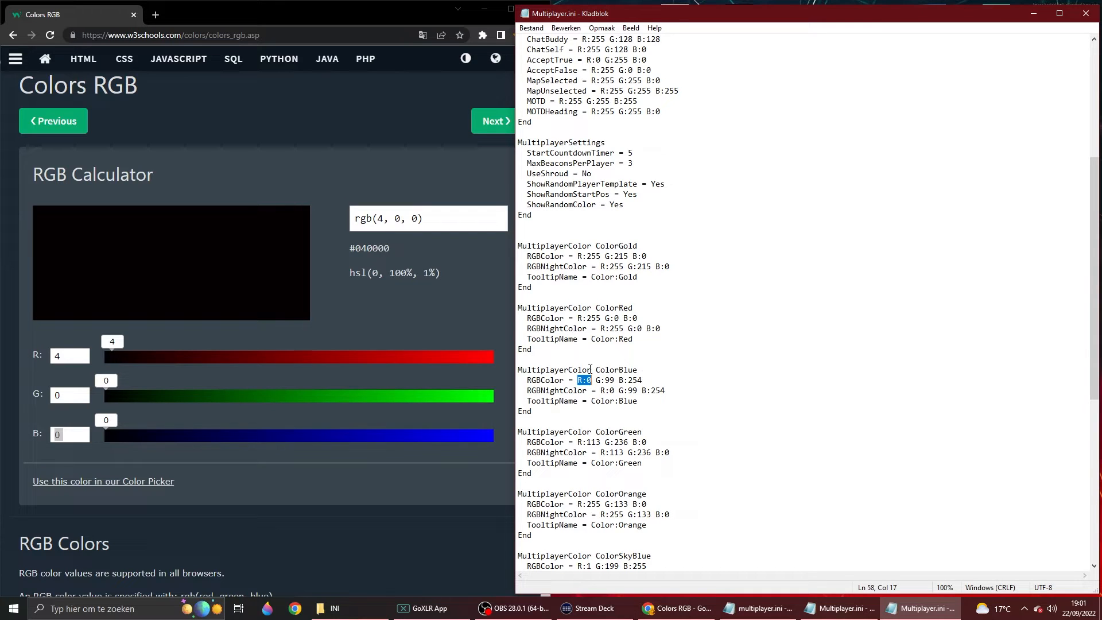
left_click(599, 379)
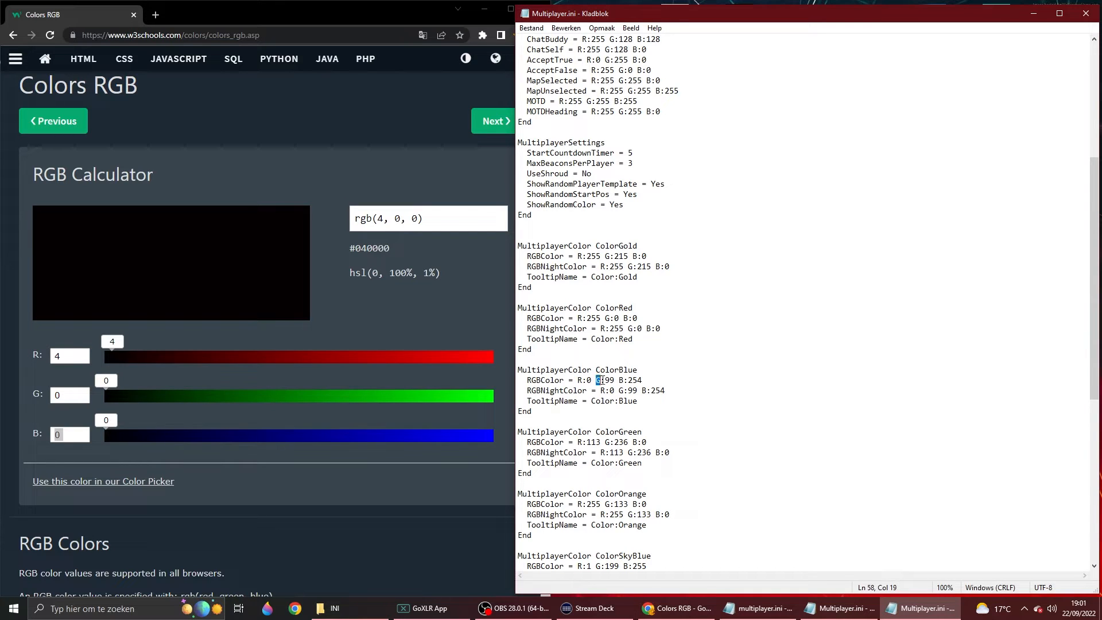
left_click(625, 380)
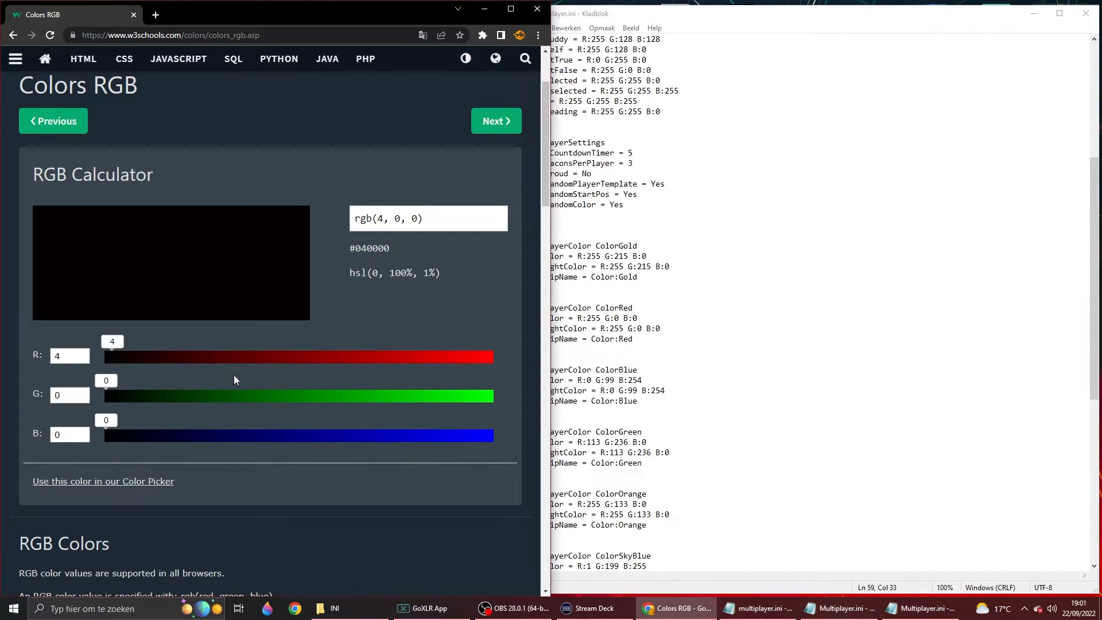
Step: Drag the G slider to 101 and nudge the R slider up to 65
left_click_drag(105, 396, 228, 396)
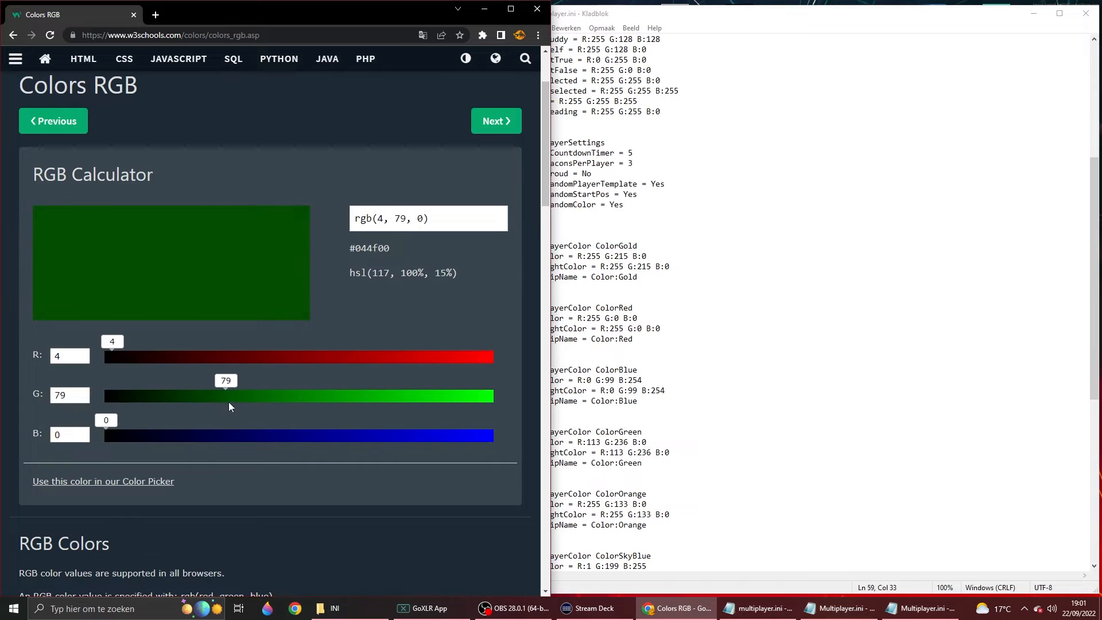
left_click_drag(226, 396, 250, 396)
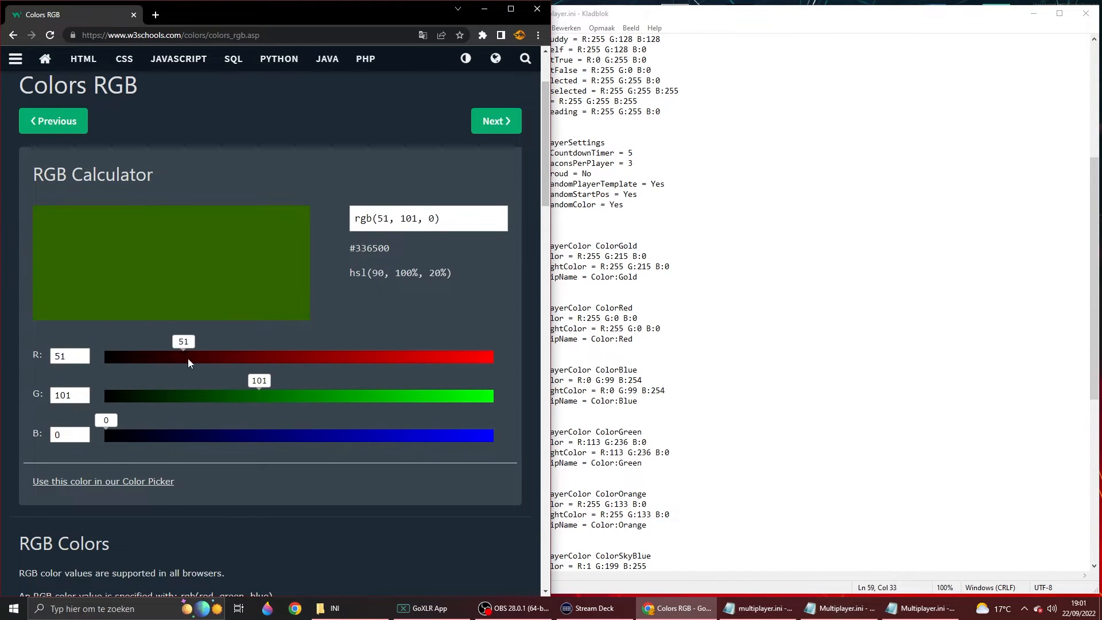
left_click_drag(183, 357, 197, 357)
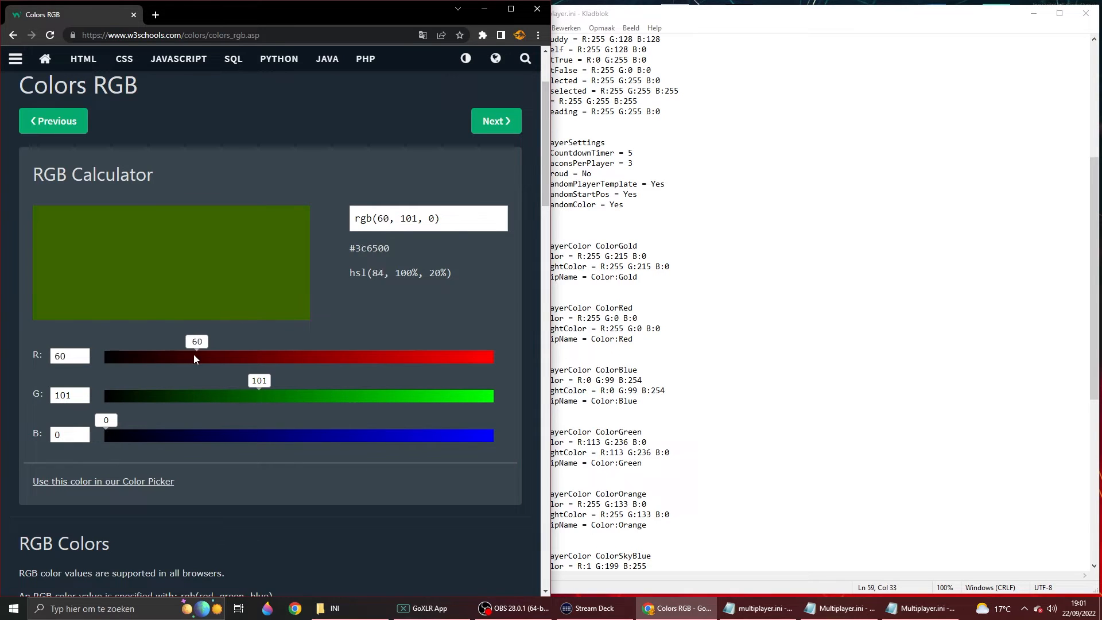
left_click_drag(195, 357, 204, 357)
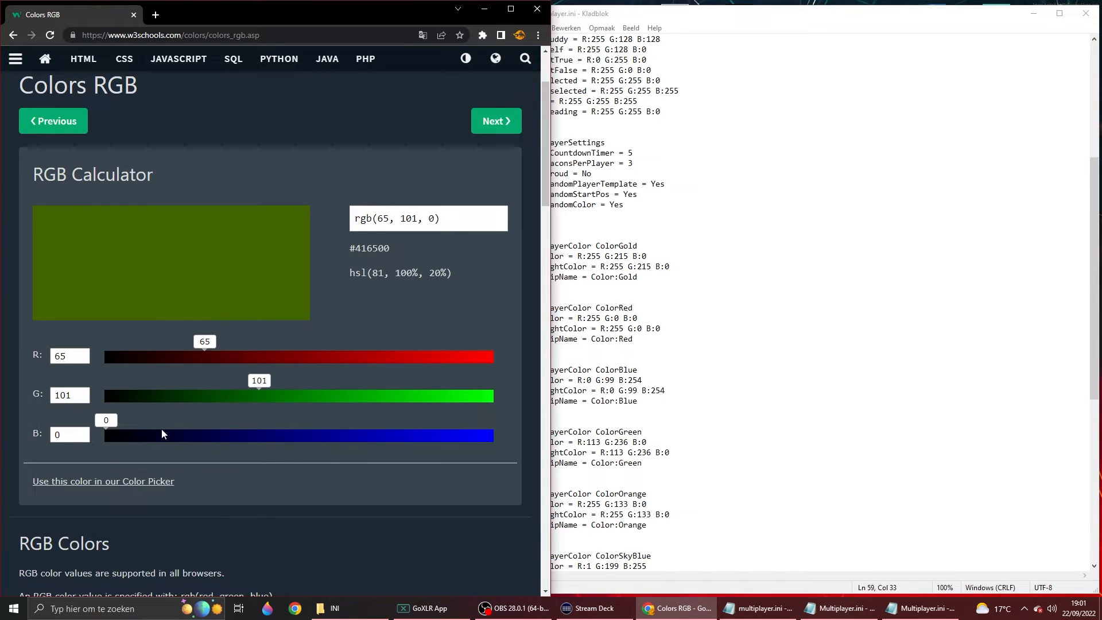
Step: Set the B slider to 21, giving rgb(65, 101, 21), #416515
left_click_drag(104, 436, 390, 436)
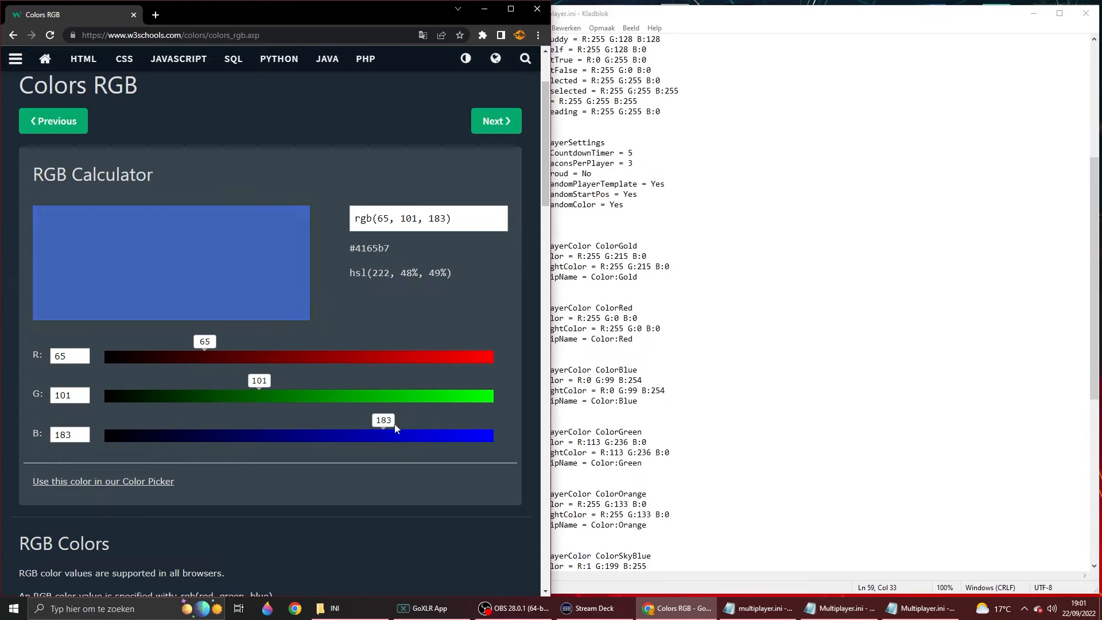
left_click_drag(396, 435, 145, 435)
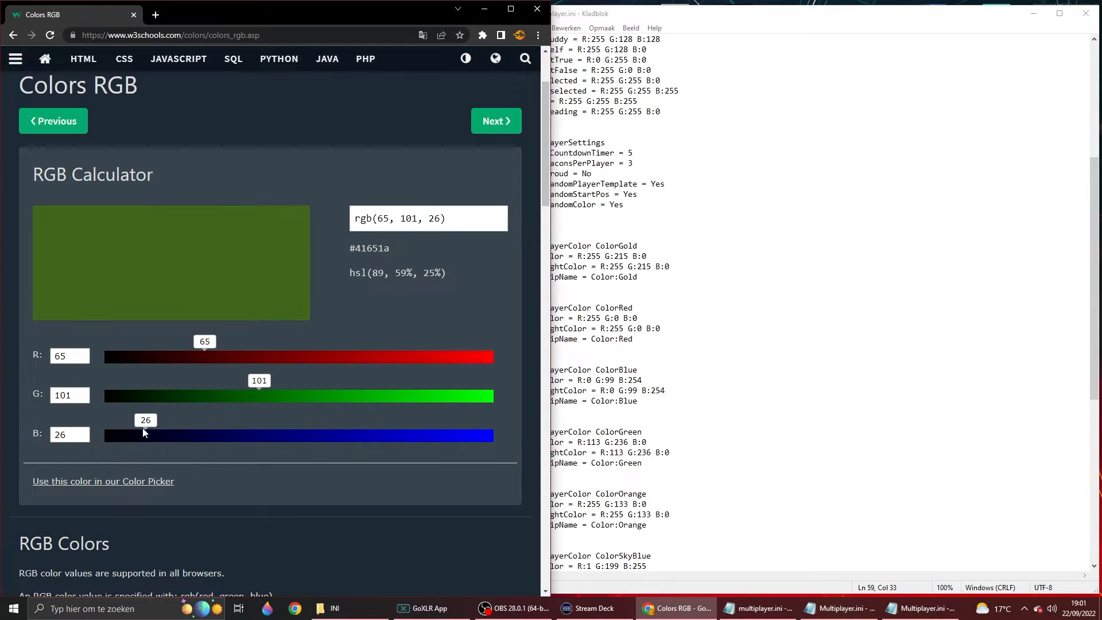
left_click_drag(148, 435, 139, 435)
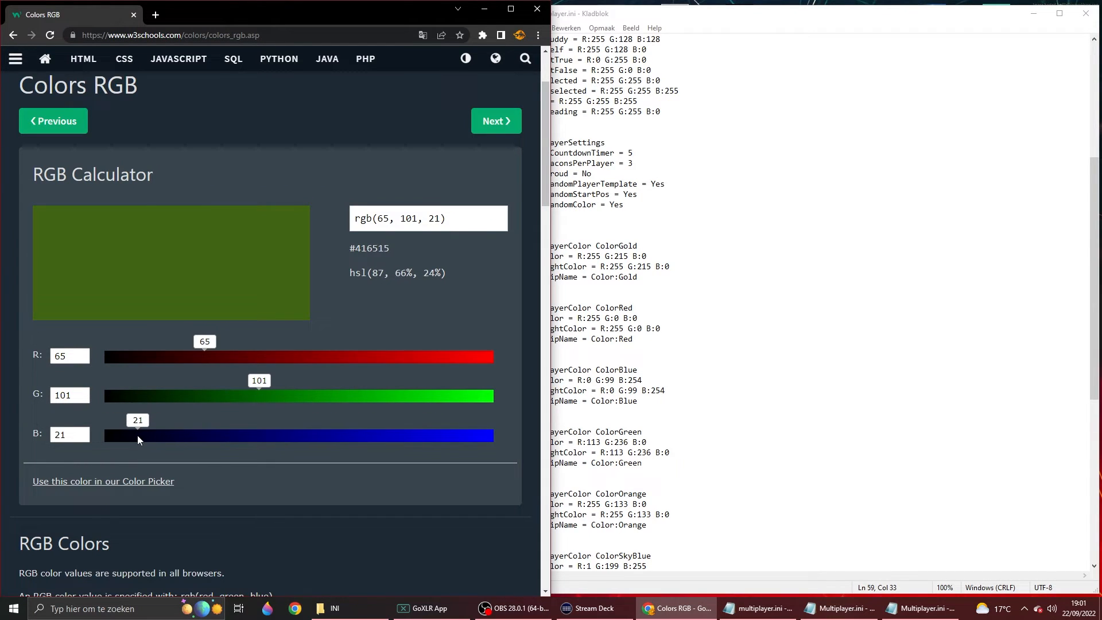
mouse_move(332, 296)
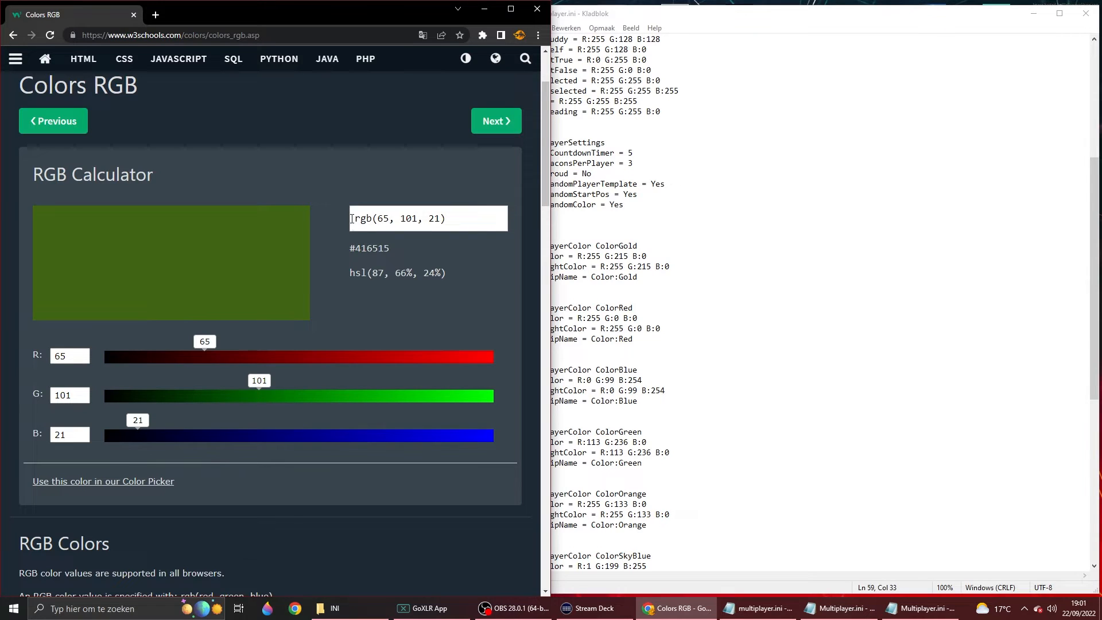
Step: Replace ColorGreen's RGBColor red 113 with 65 and select the RGBNightColor red value
left_click(427, 218)
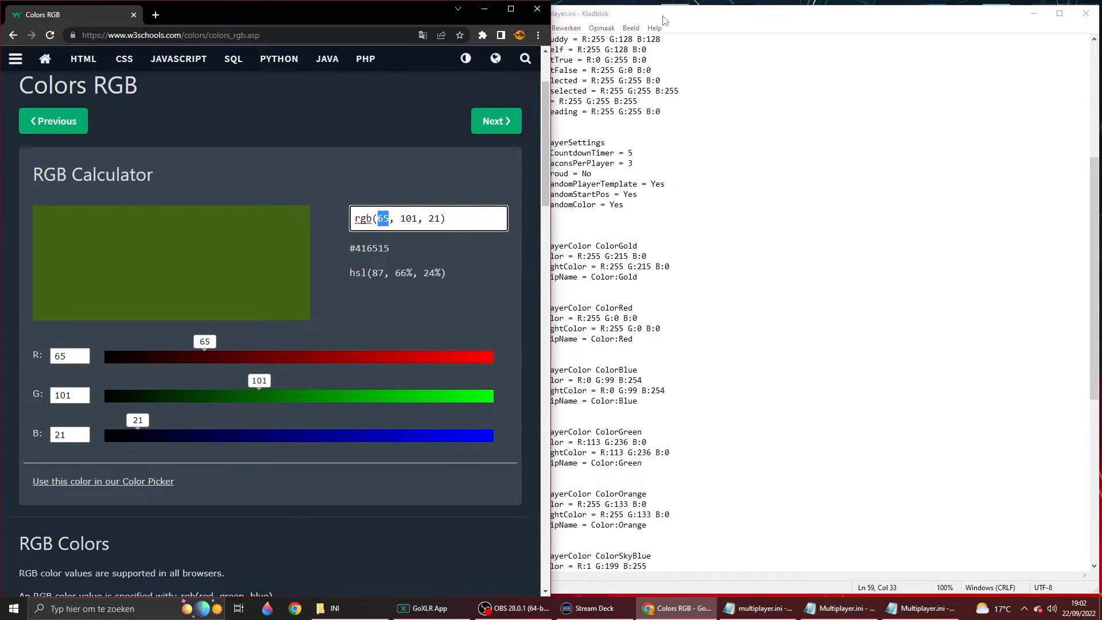
left_click(920, 609)
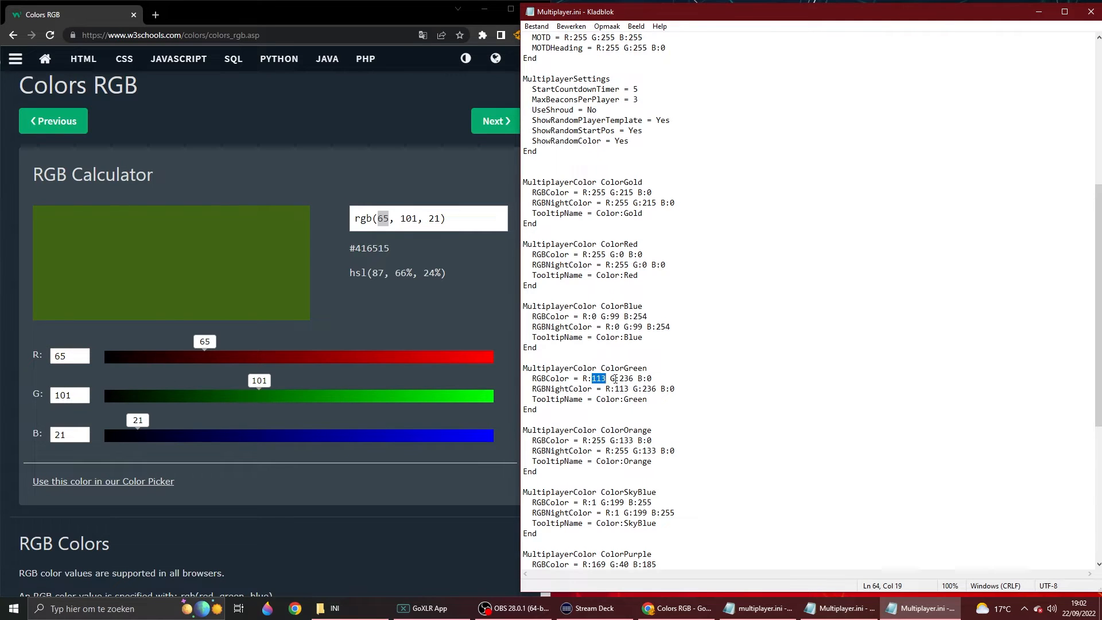
type("6")
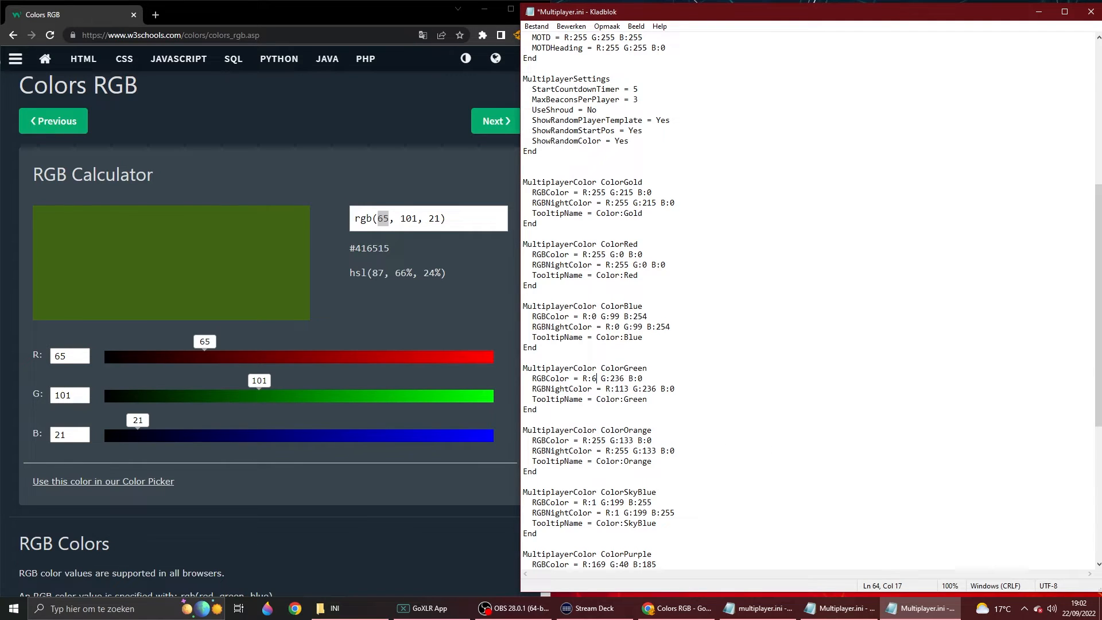
type("5")
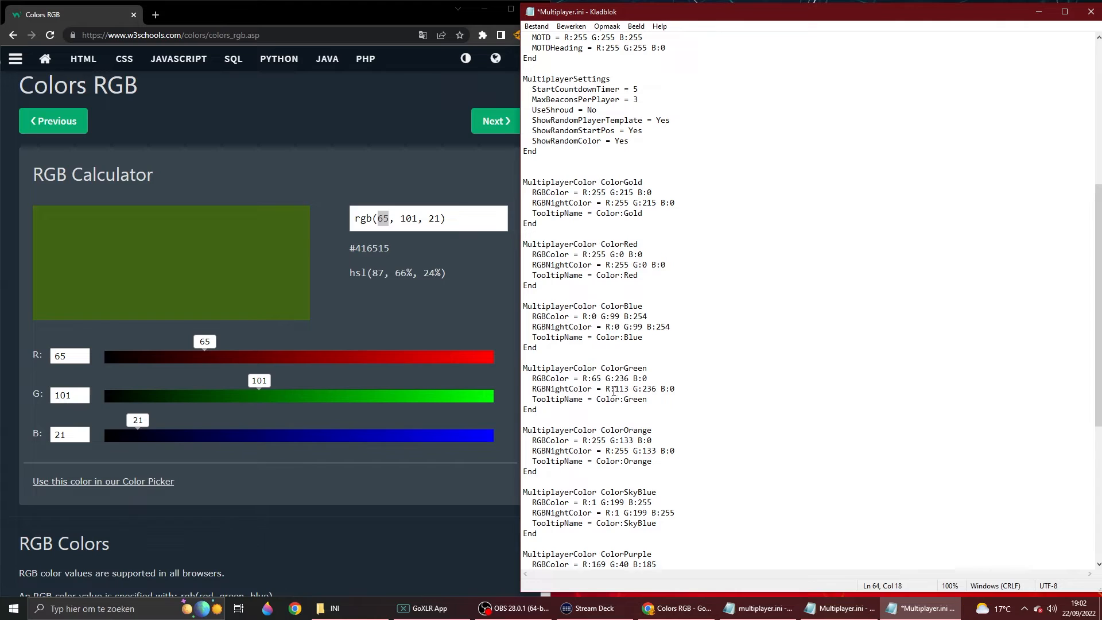
double_click(618, 389)
type("65")
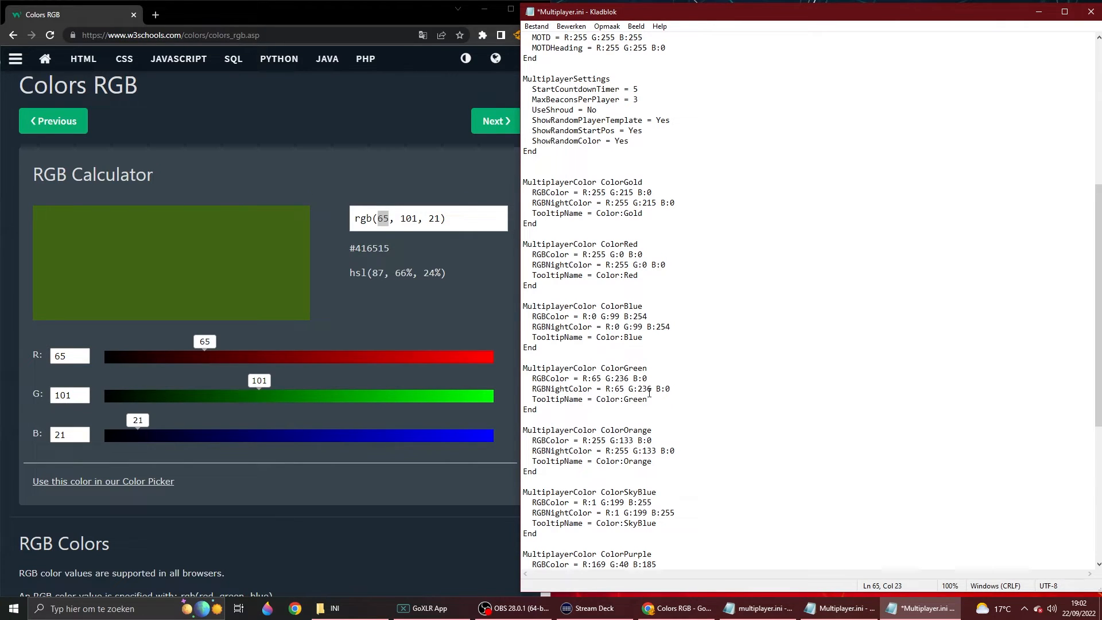
mouse_move(242, 350)
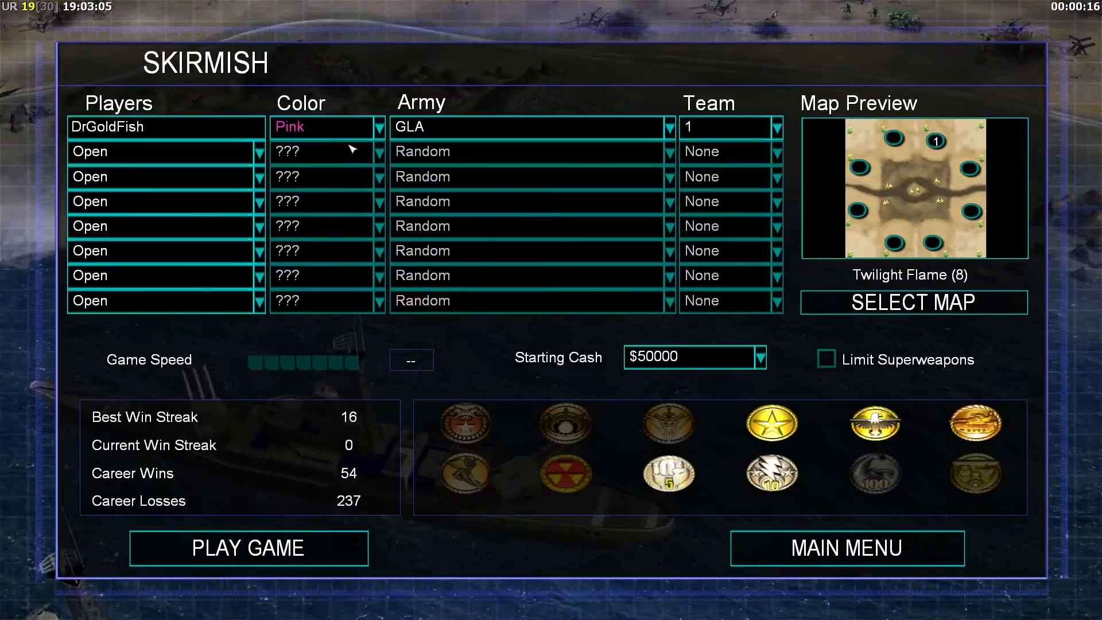
Step: Choose Green as the player colour and launch the skirmish
left_click(320, 126)
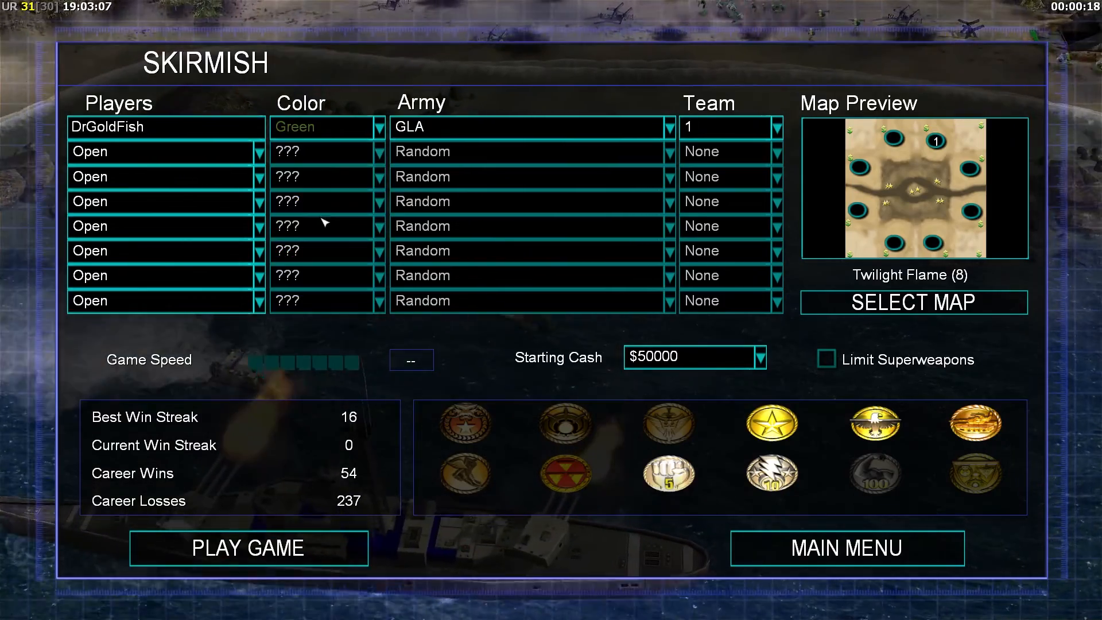
left_click(248, 547)
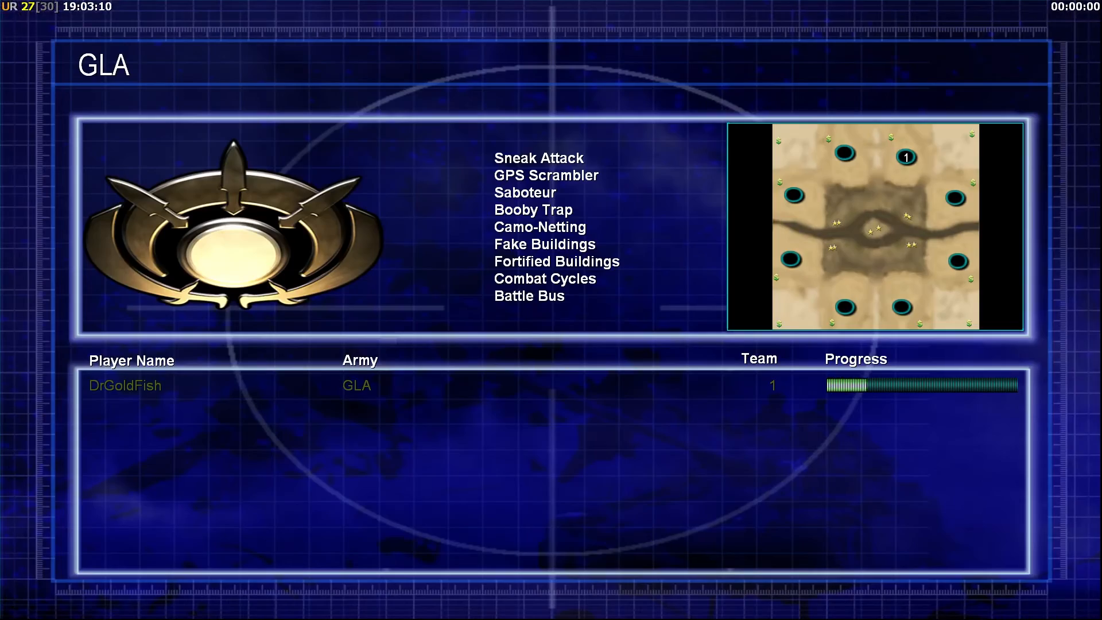